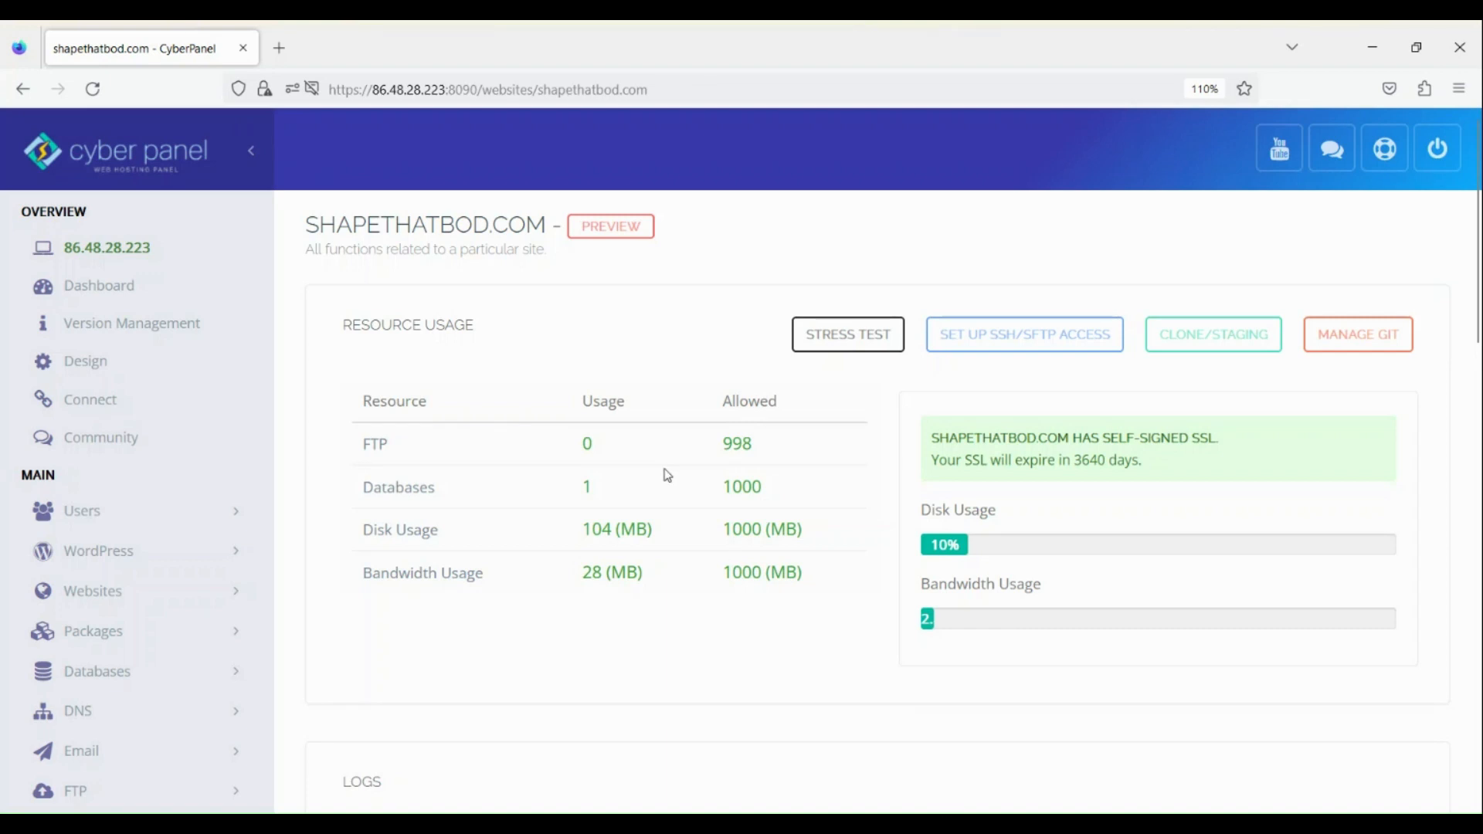
{"action": "mouse_move", "coordinate": [660, 444]}
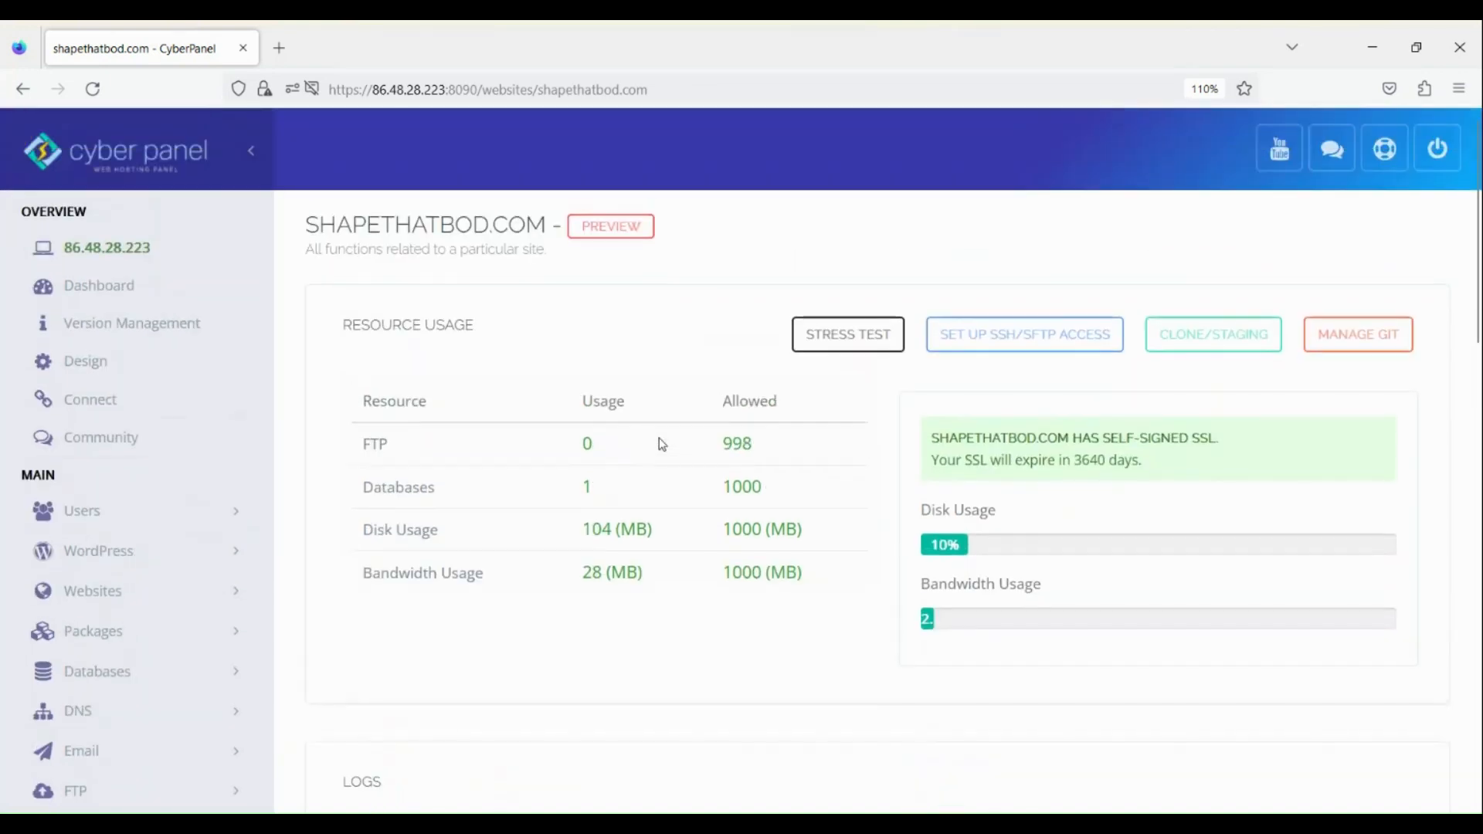
{"action": "mouse_move", "coordinate": [406, 534]}
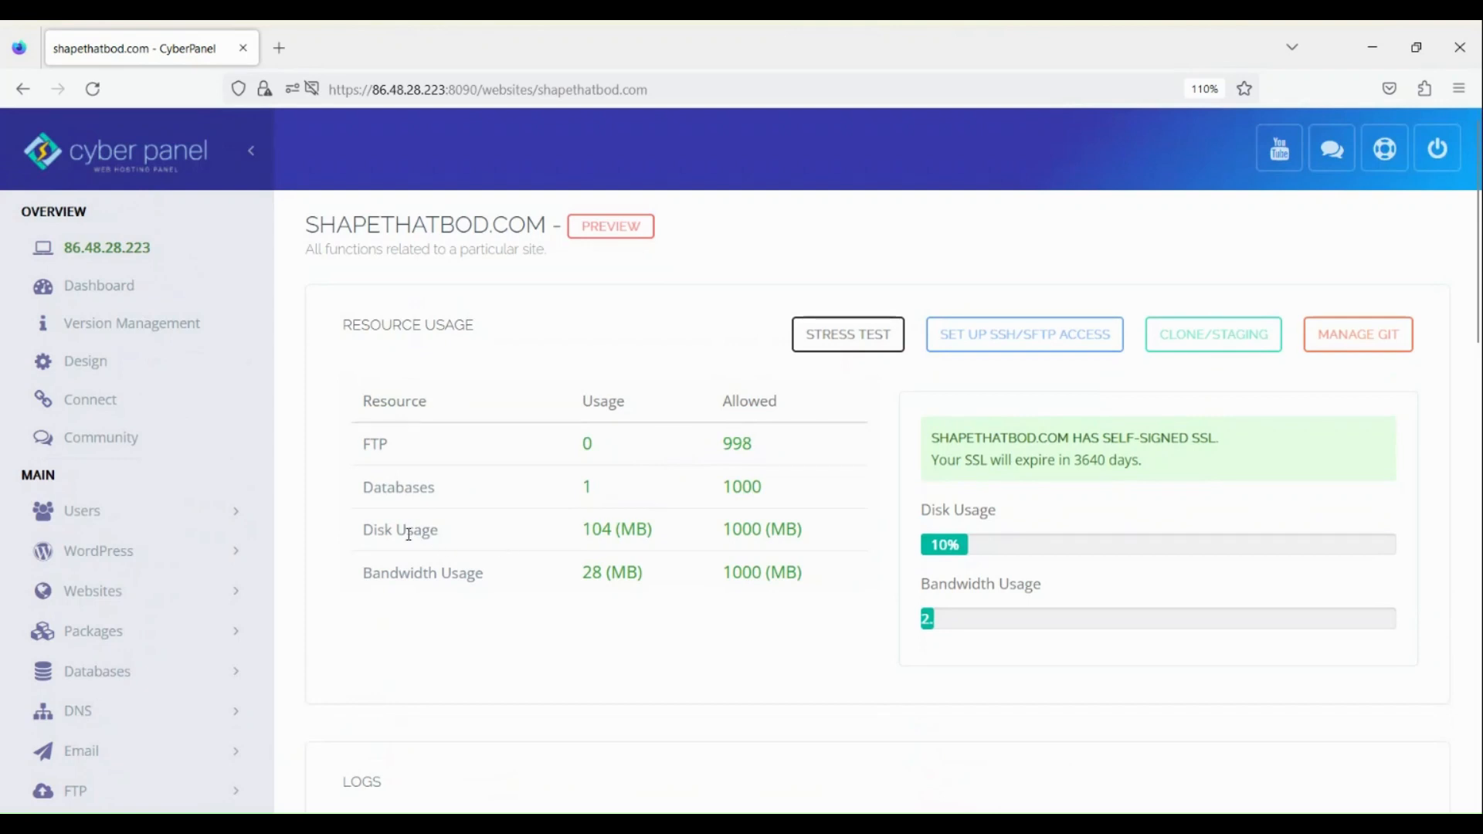
{"action": "mouse_move", "coordinate": [699, 546]}
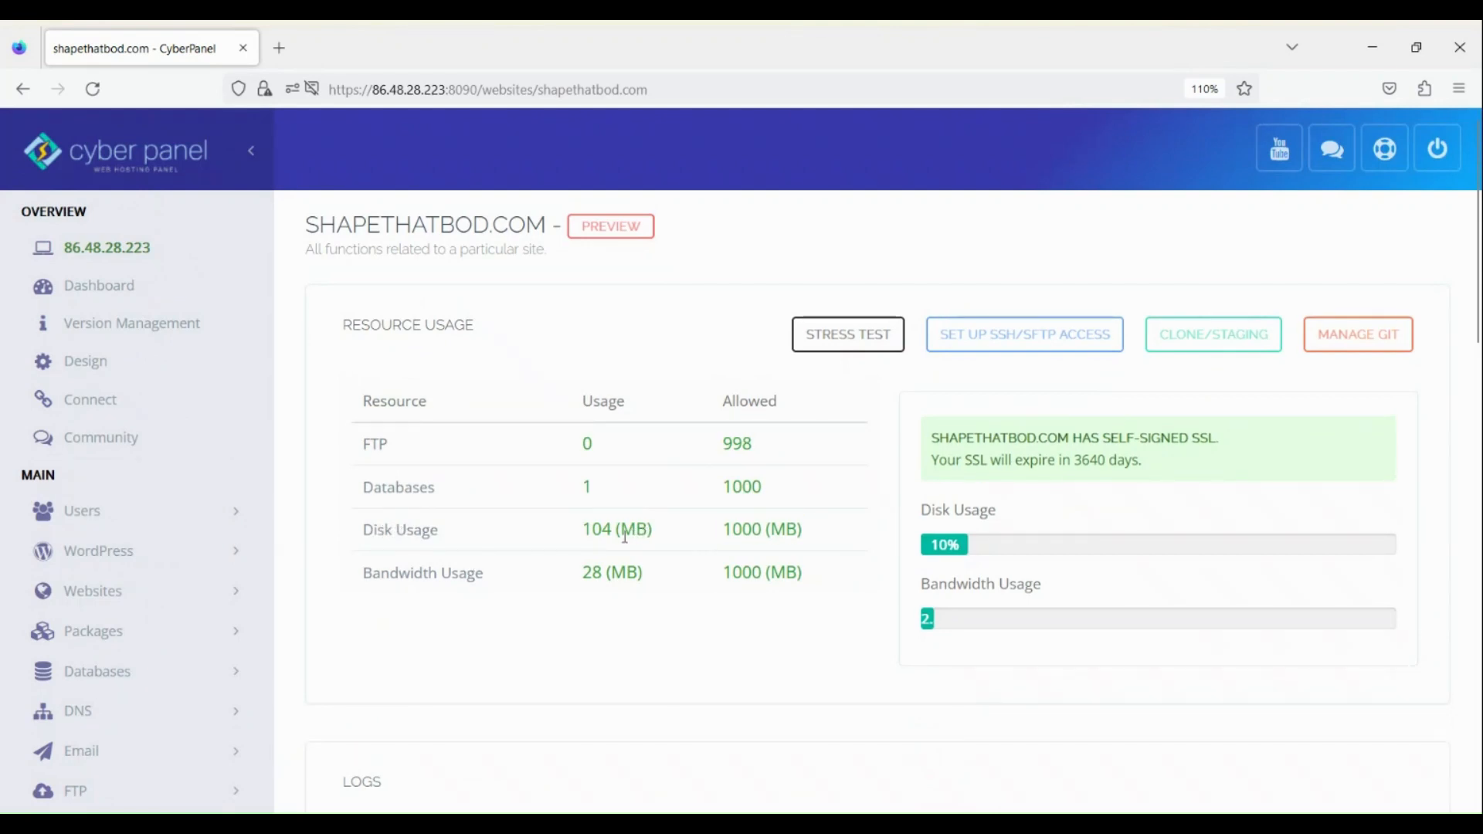
{"action": "mouse_move", "coordinate": [564, 534]}
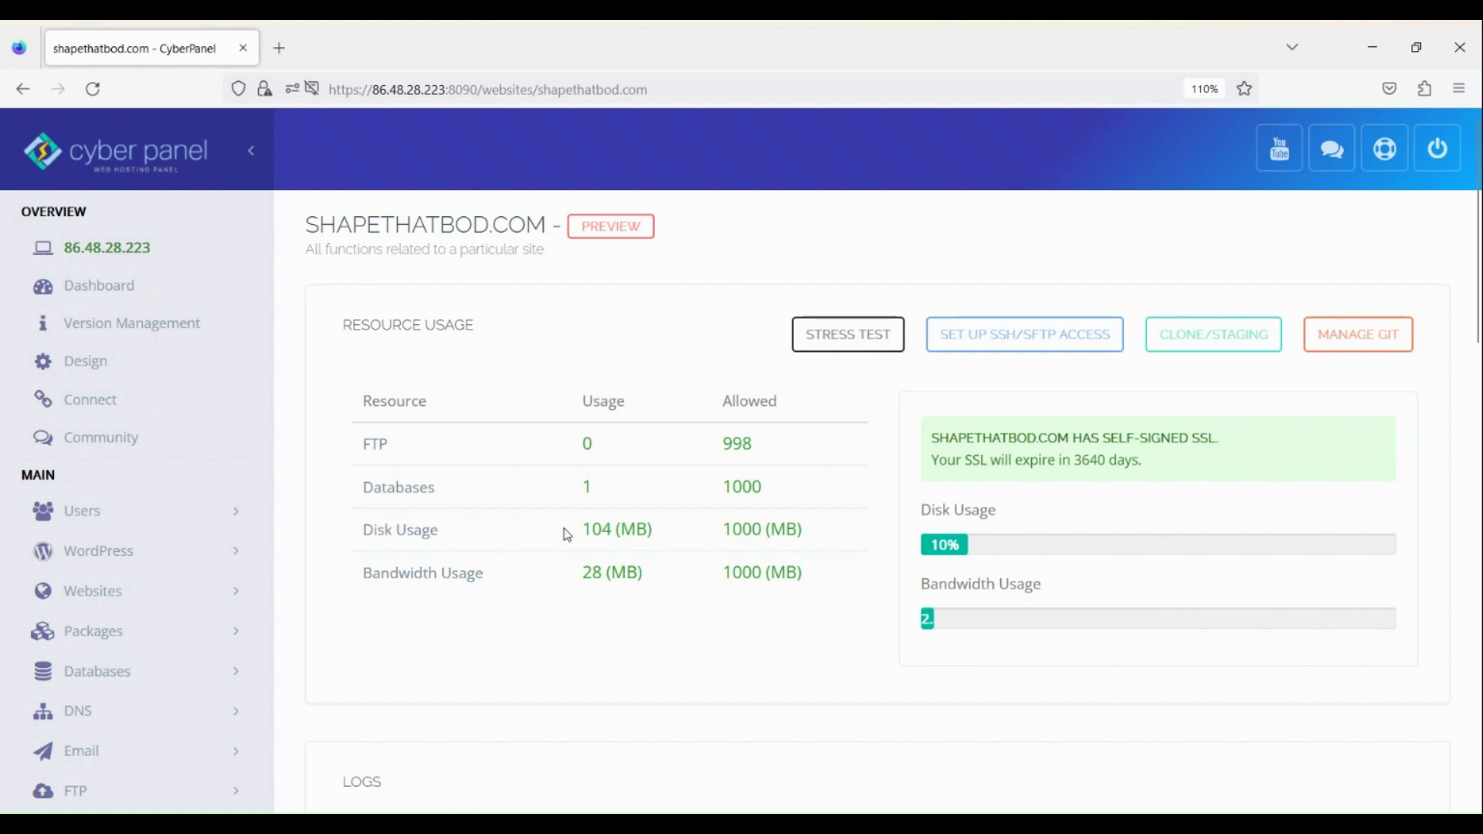
{"action": "mouse_move", "coordinate": [535, 442]}
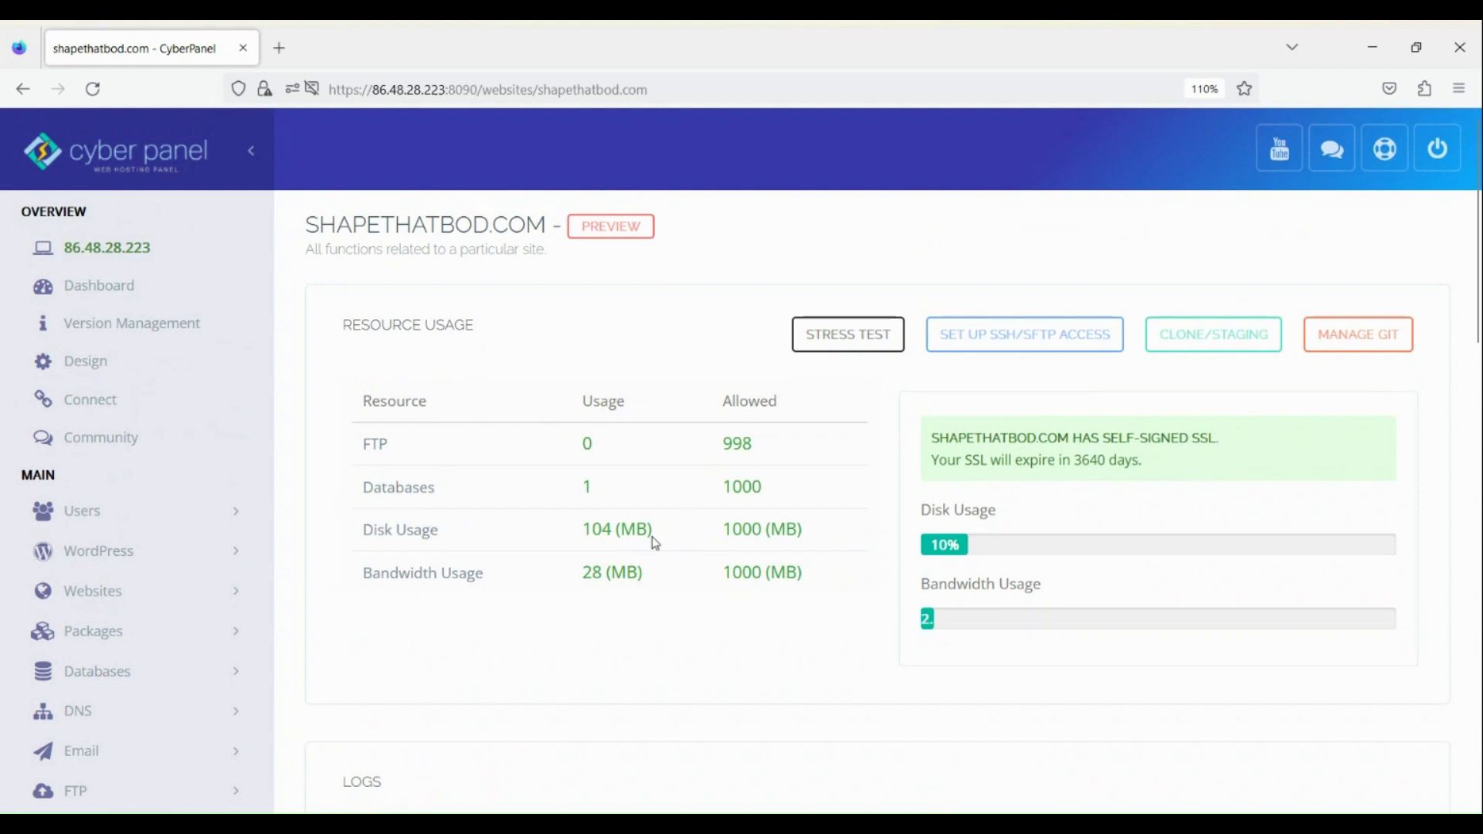
Step: Note the current 1000 MB disk allowance, then reach Modify Package from the Packages menu
{"action": "double_click", "coordinate": [743, 528]}
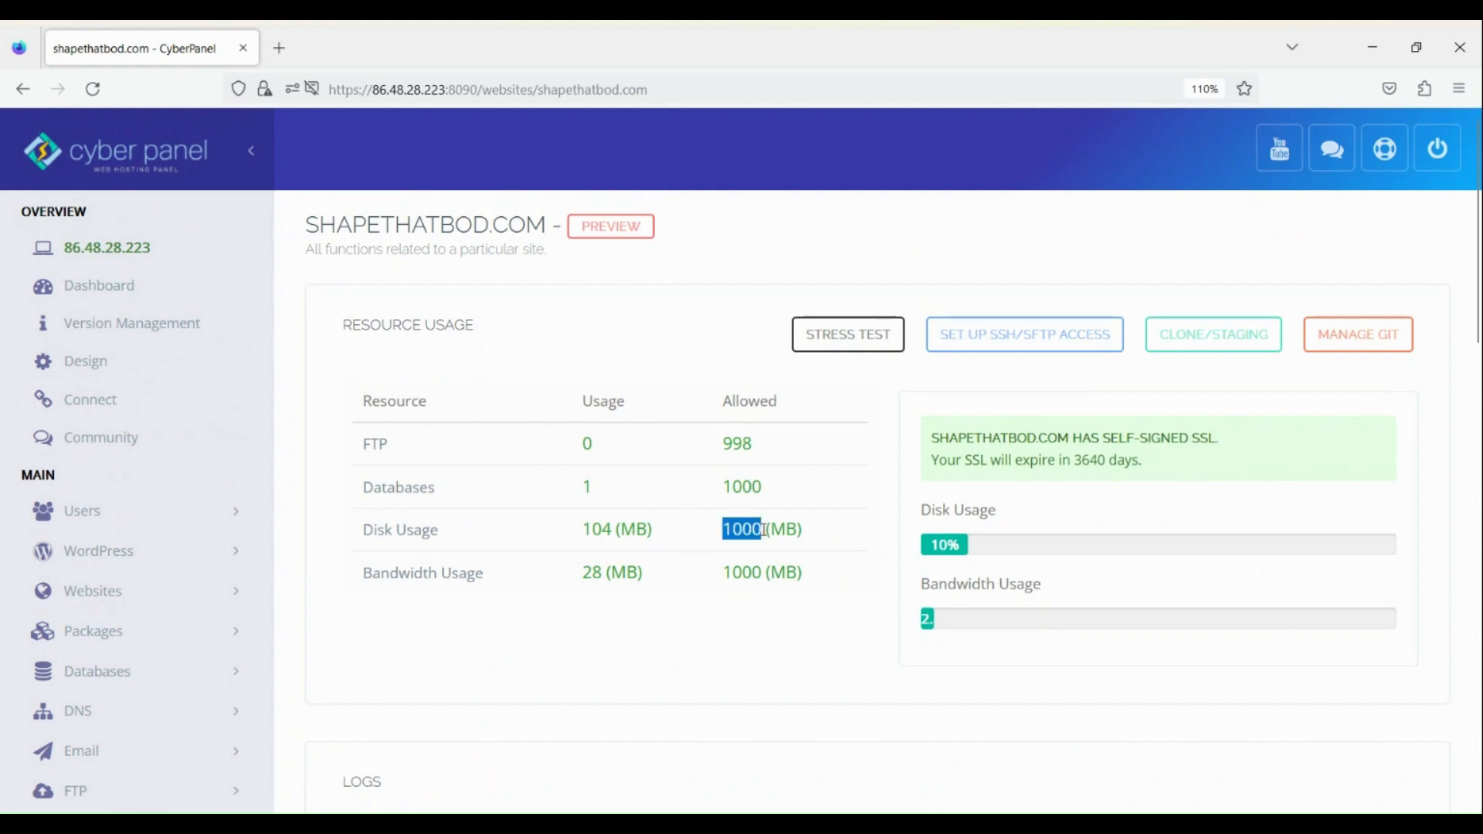
{"action": "mouse_move", "coordinate": [703, 522]}
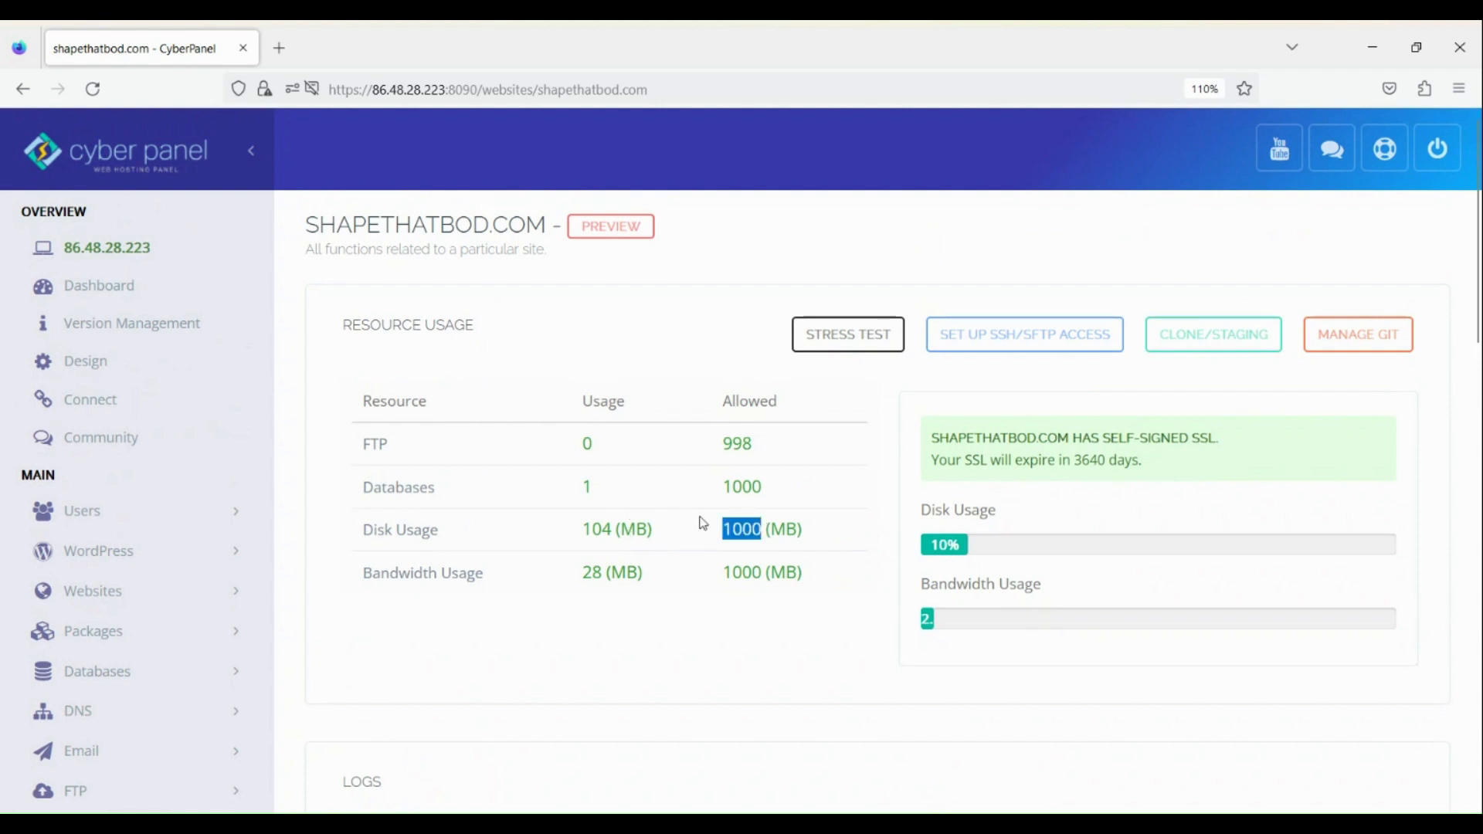
{"action": "mouse_move", "coordinate": [450, 568]}
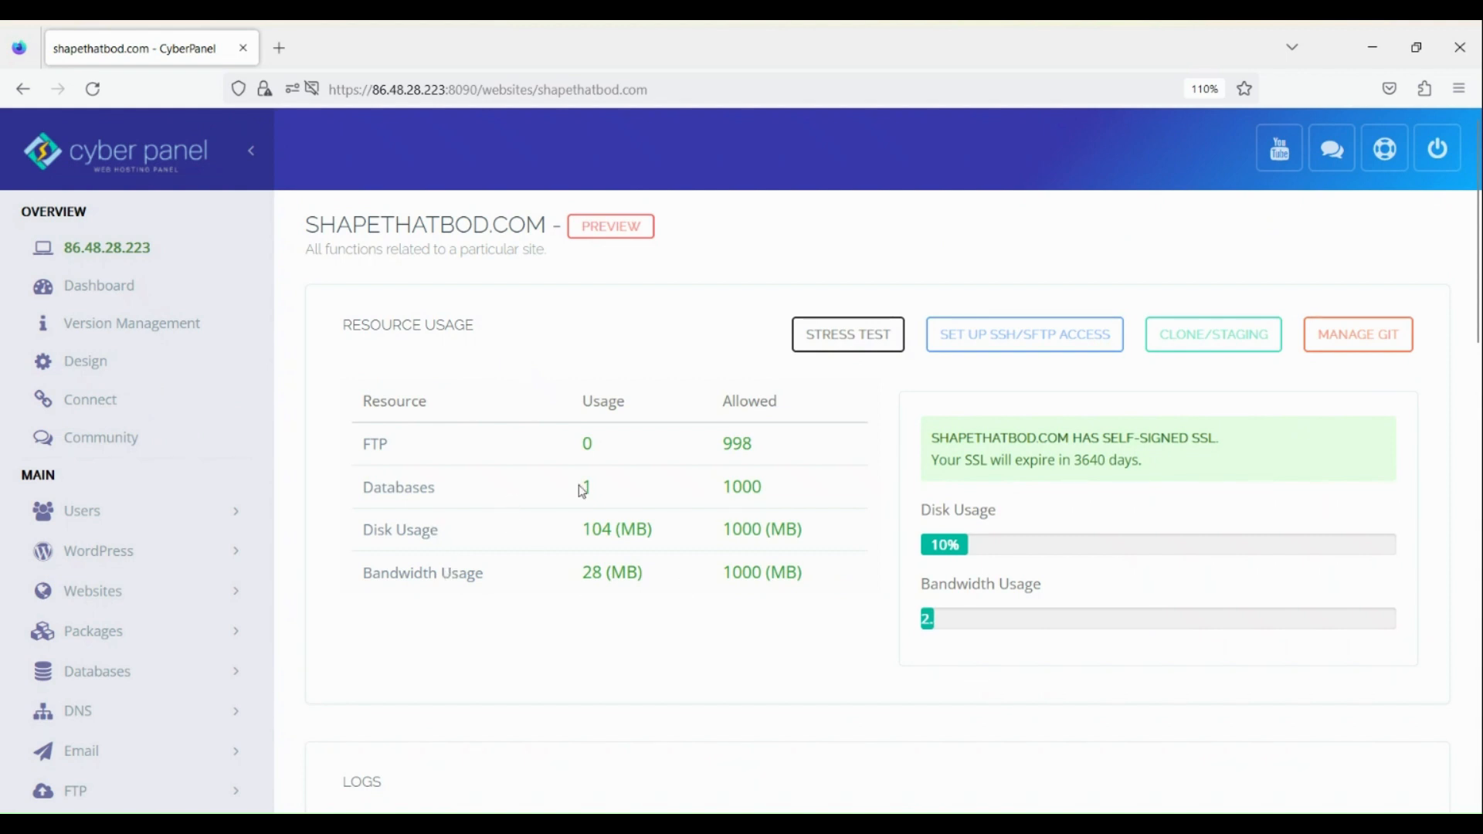
{"action": "mouse_move", "coordinate": [784, 500]}
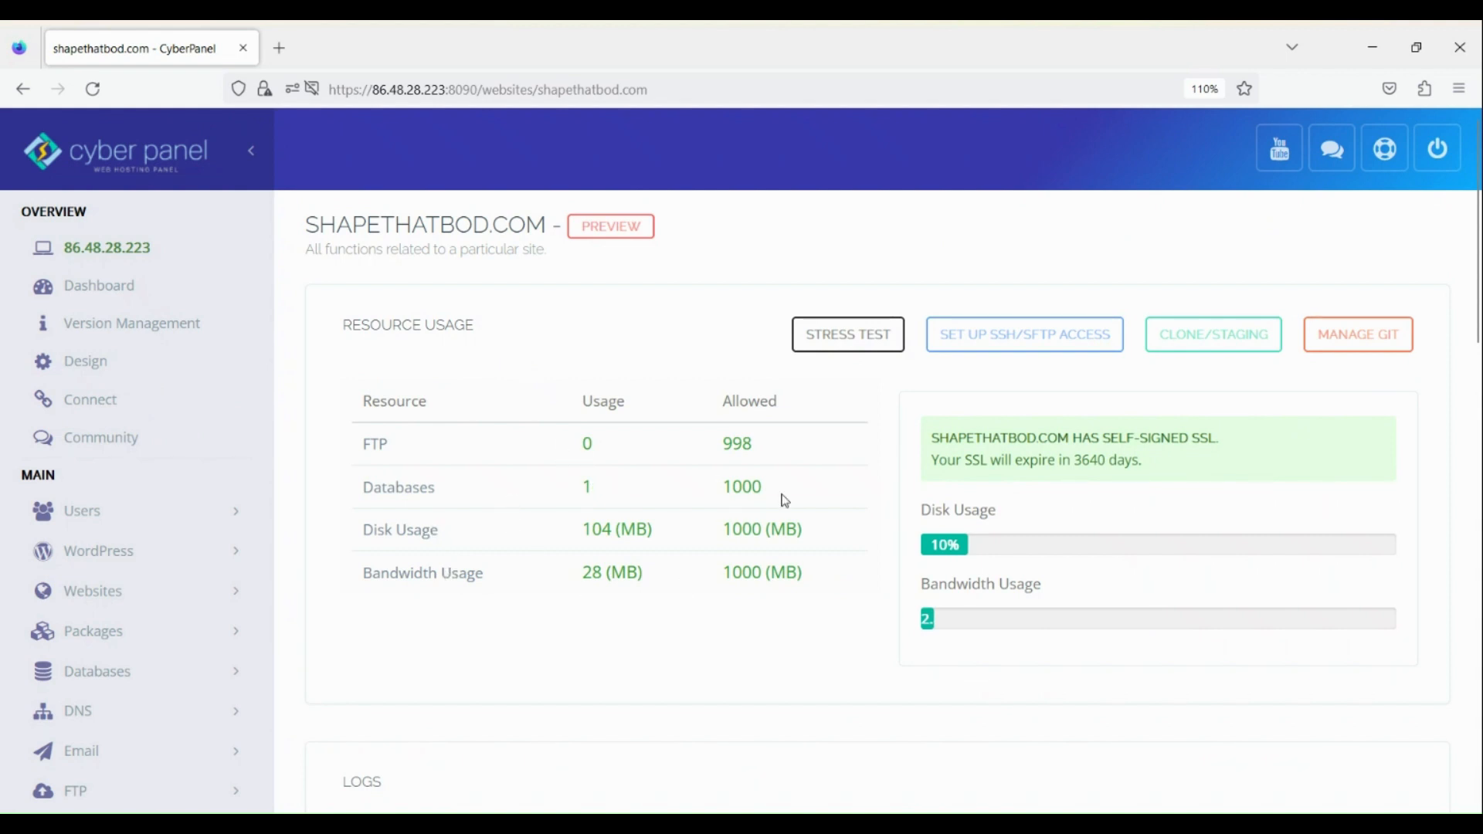
{"action": "mouse_move", "coordinate": [711, 542]}
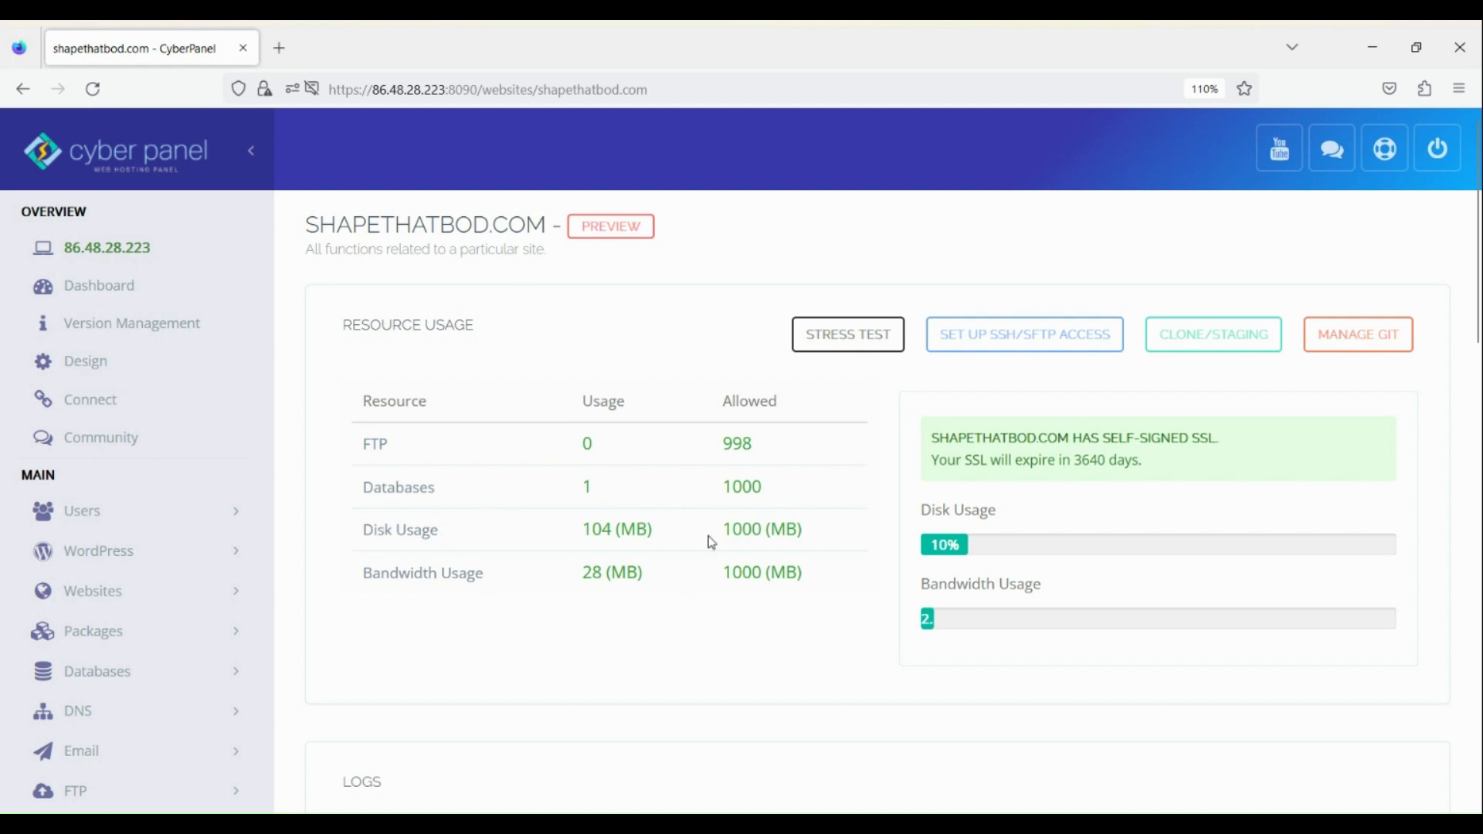
{"action": "double_click", "coordinate": [741, 530]}
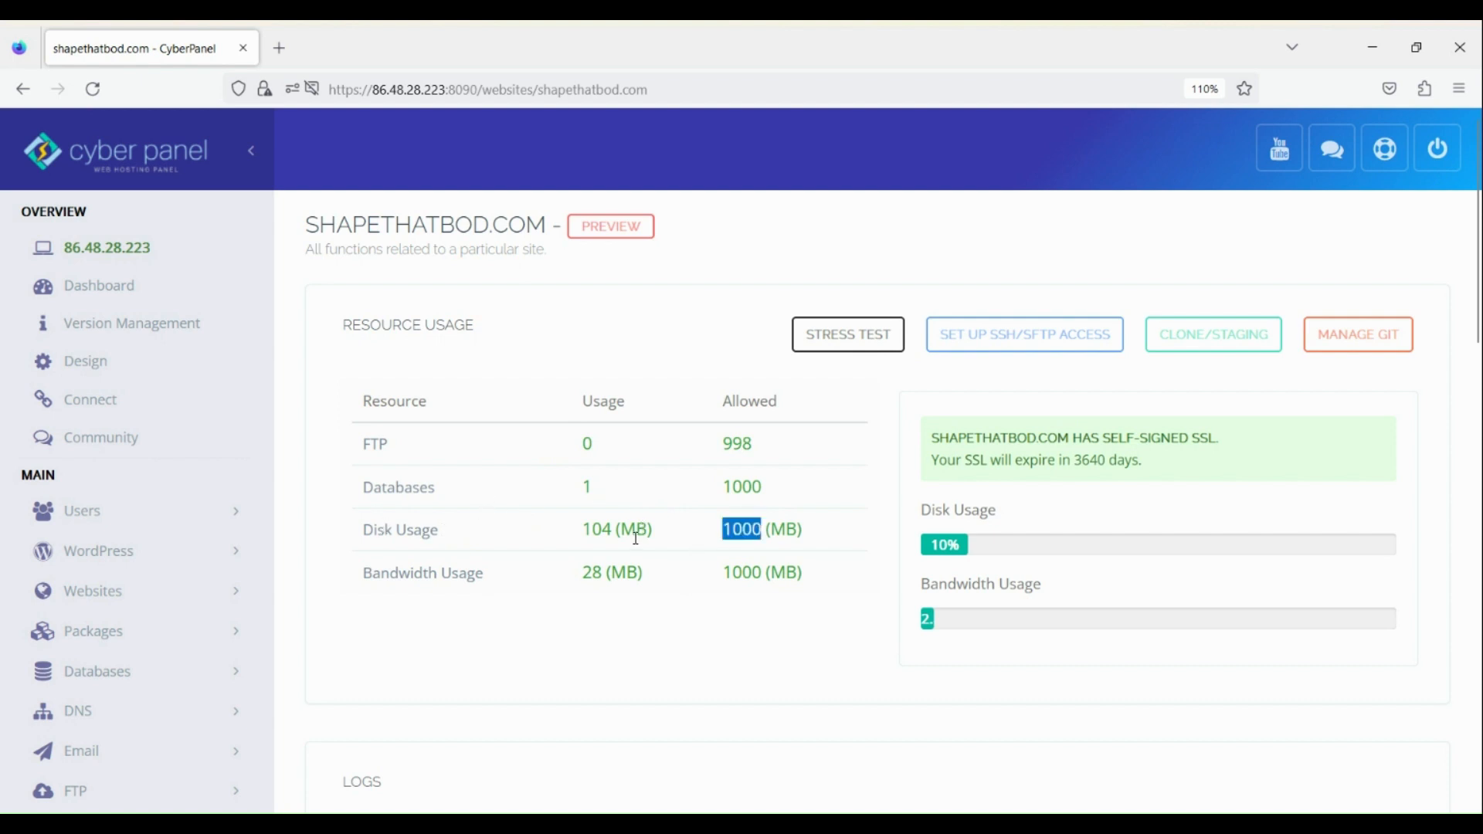
{"action": "mouse_move", "coordinate": [757, 548]}
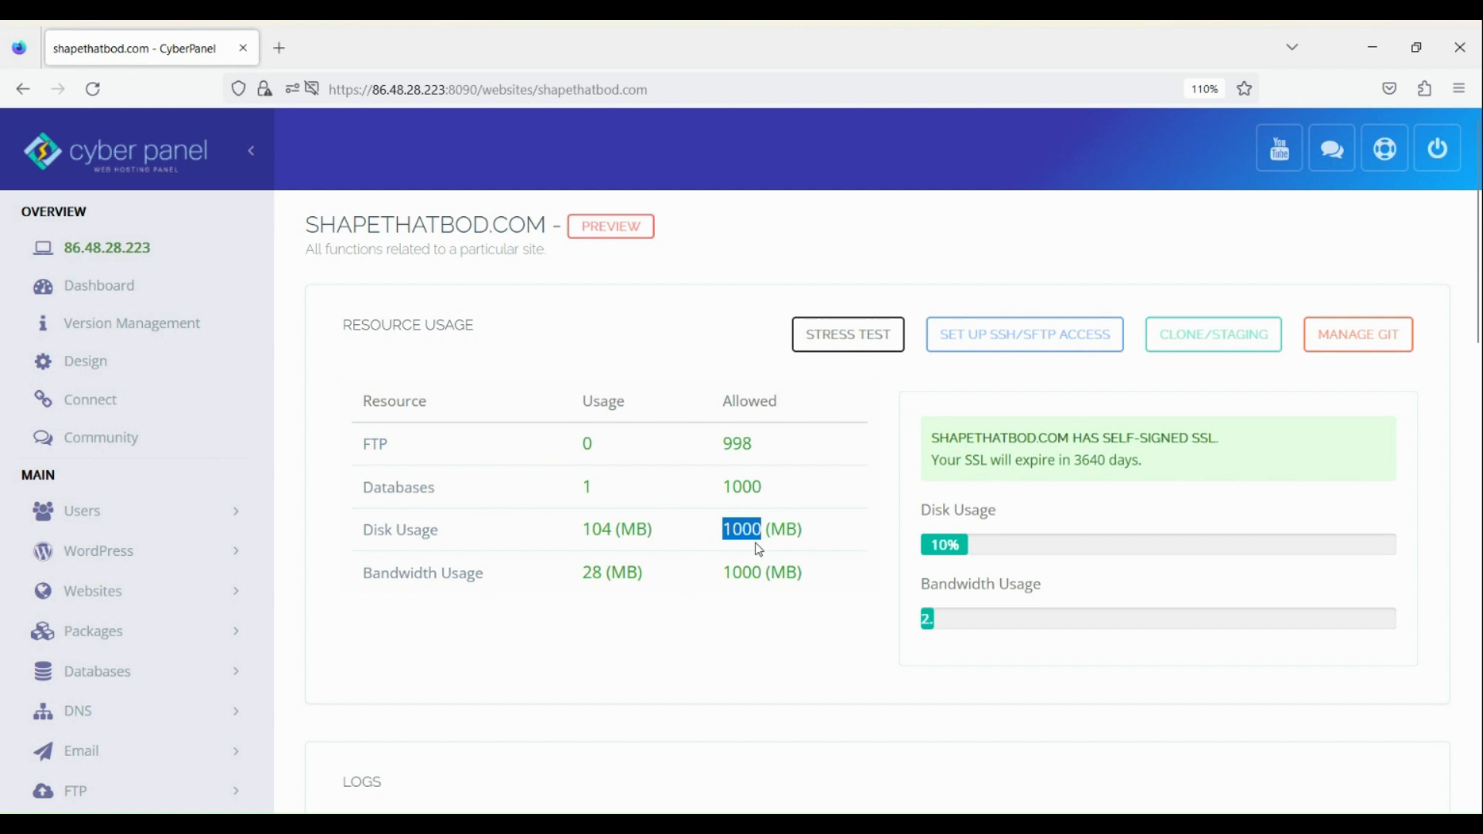
{"action": "mouse_move", "coordinate": [669, 559]}
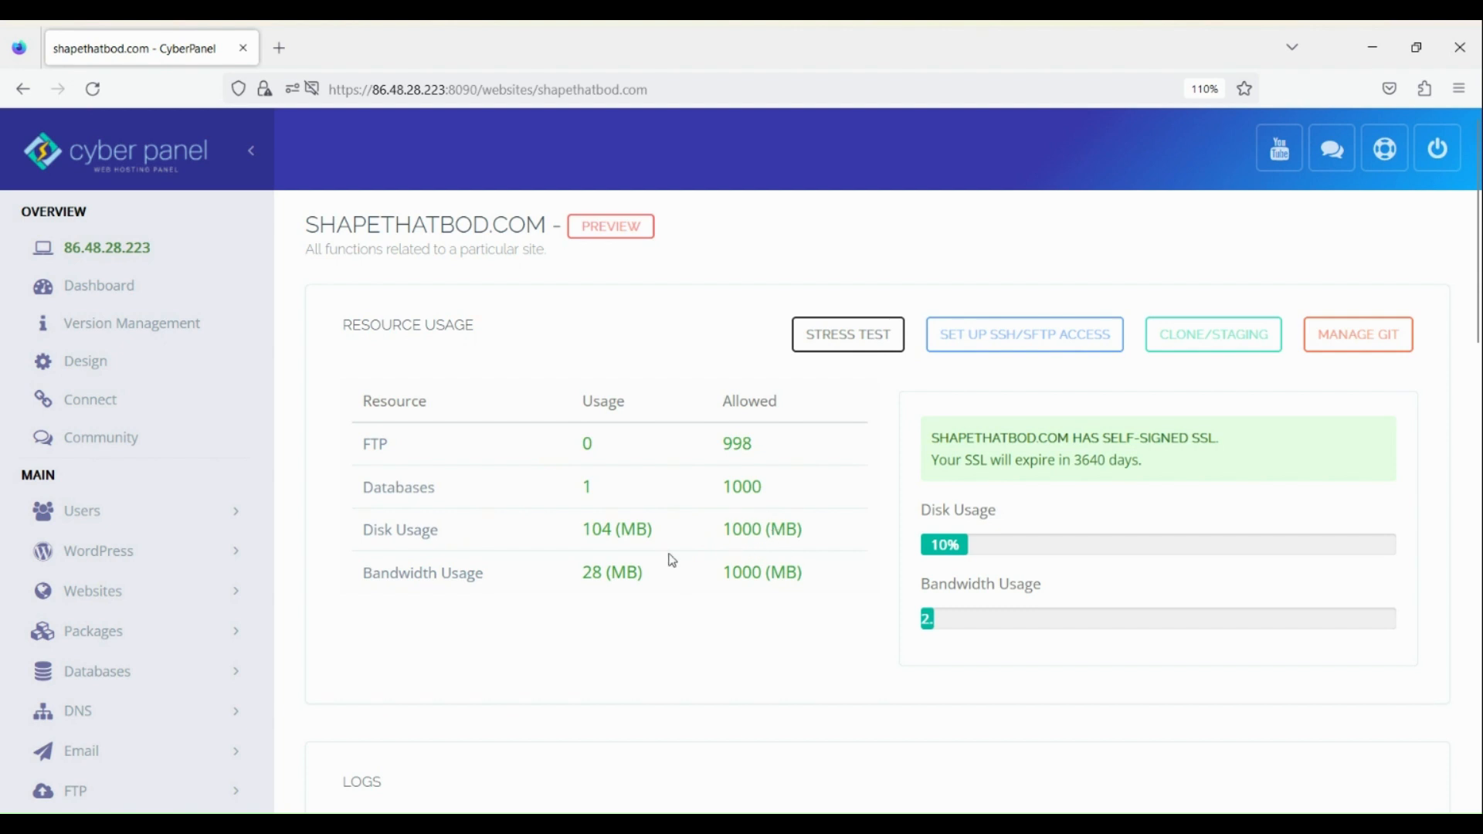
{"action": "mouse_move", "coordinate": [726, 536]}
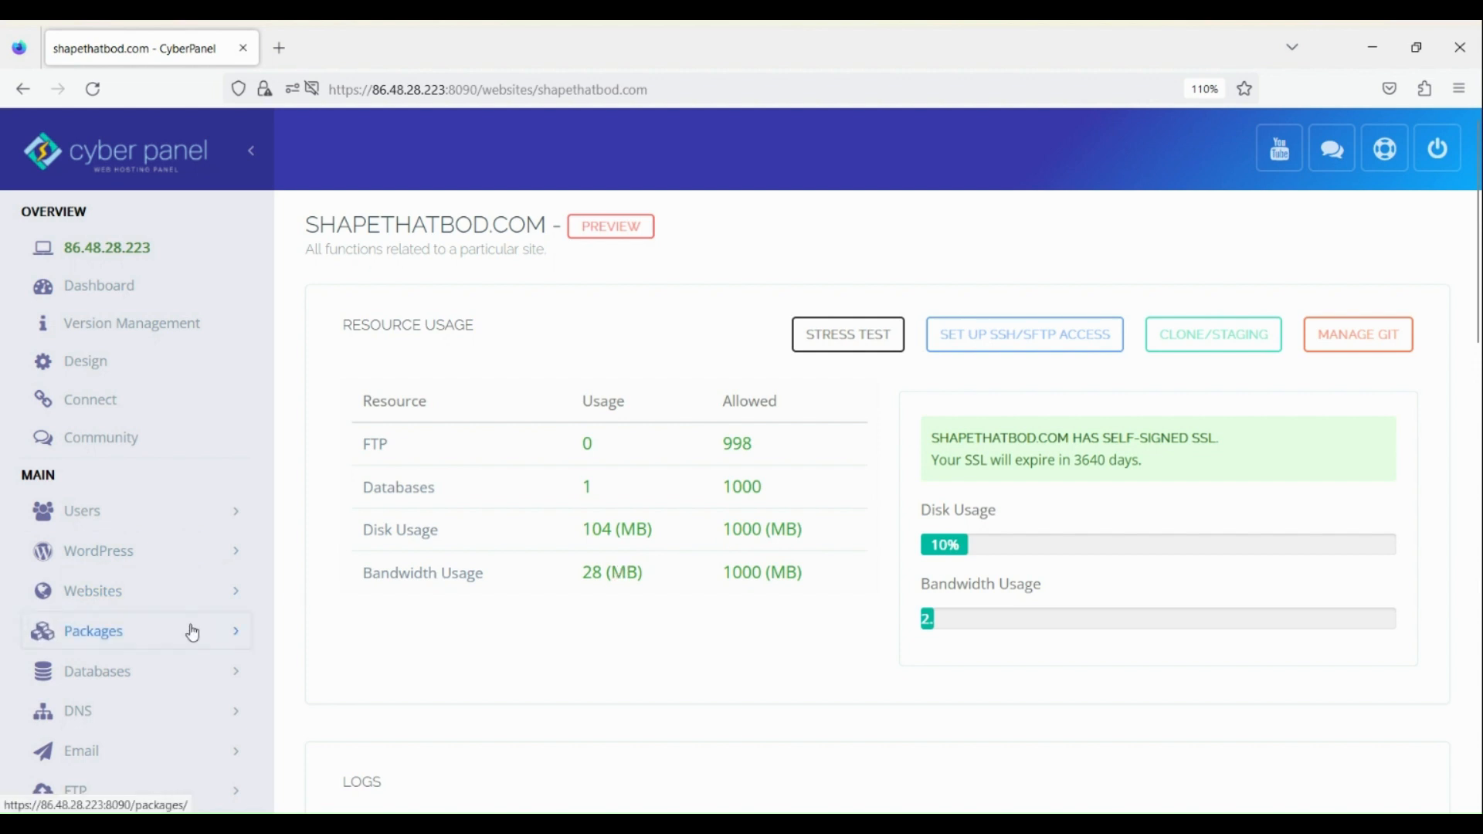
{"action": "left_click", "coordinate": [93, 630]}
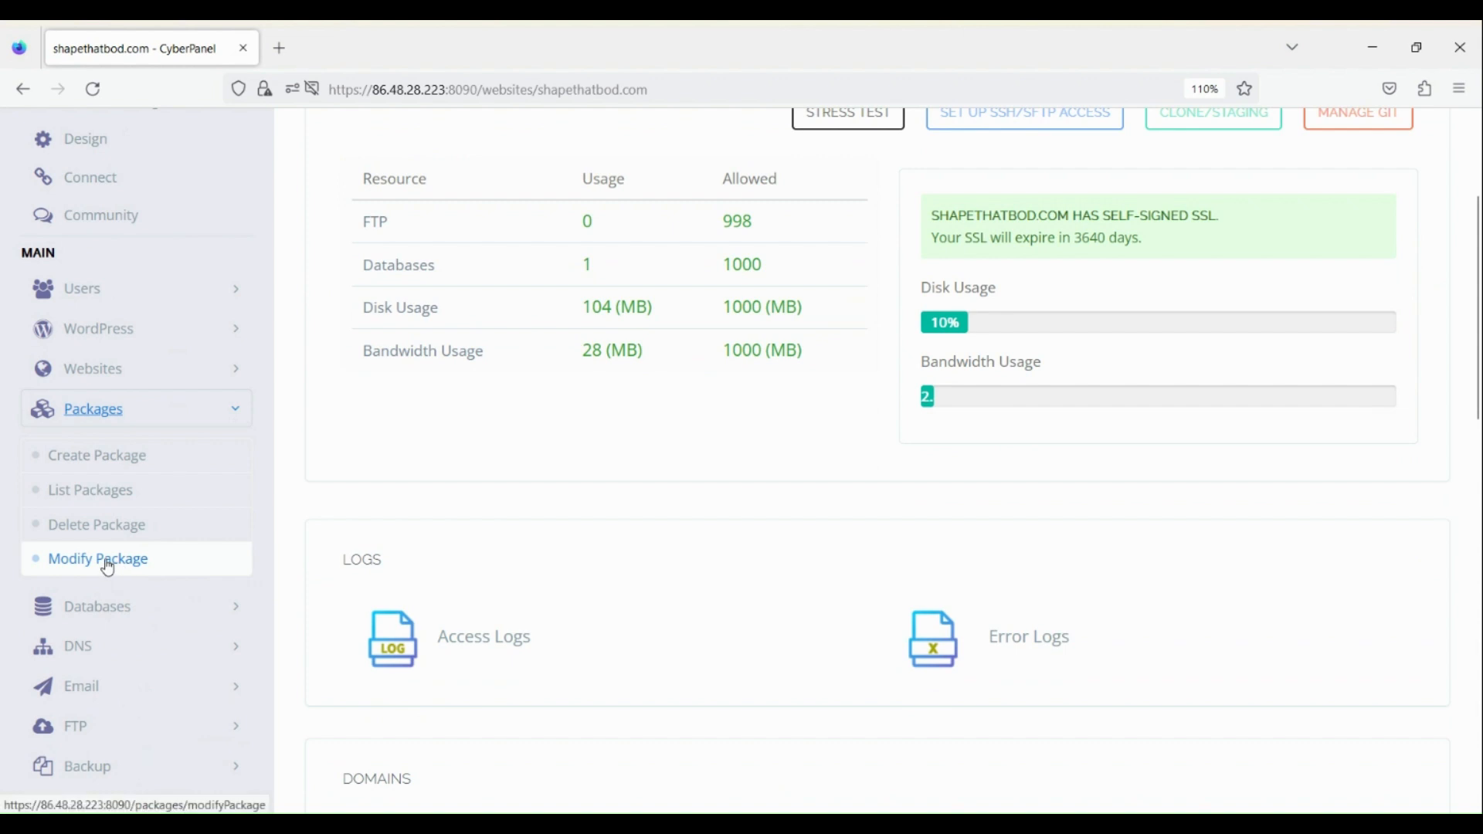
{"action": "left_click", "coordinate": [97, 557]}
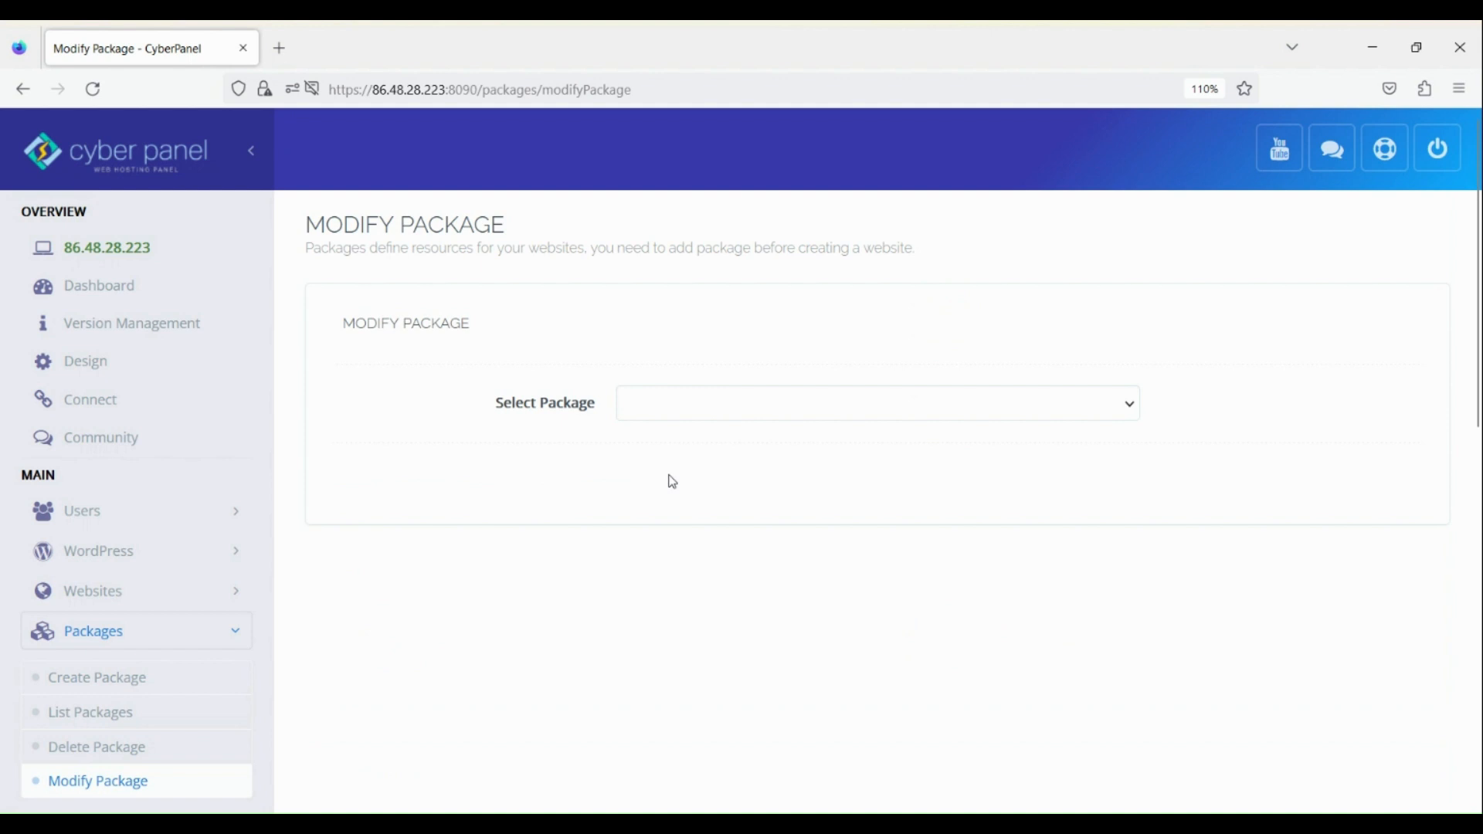
Step: Give the Default package 5000 MB disk space and 10000 MB bandwidth and save the changes
{"action": "left_click", "coordinate": [874, 403]}
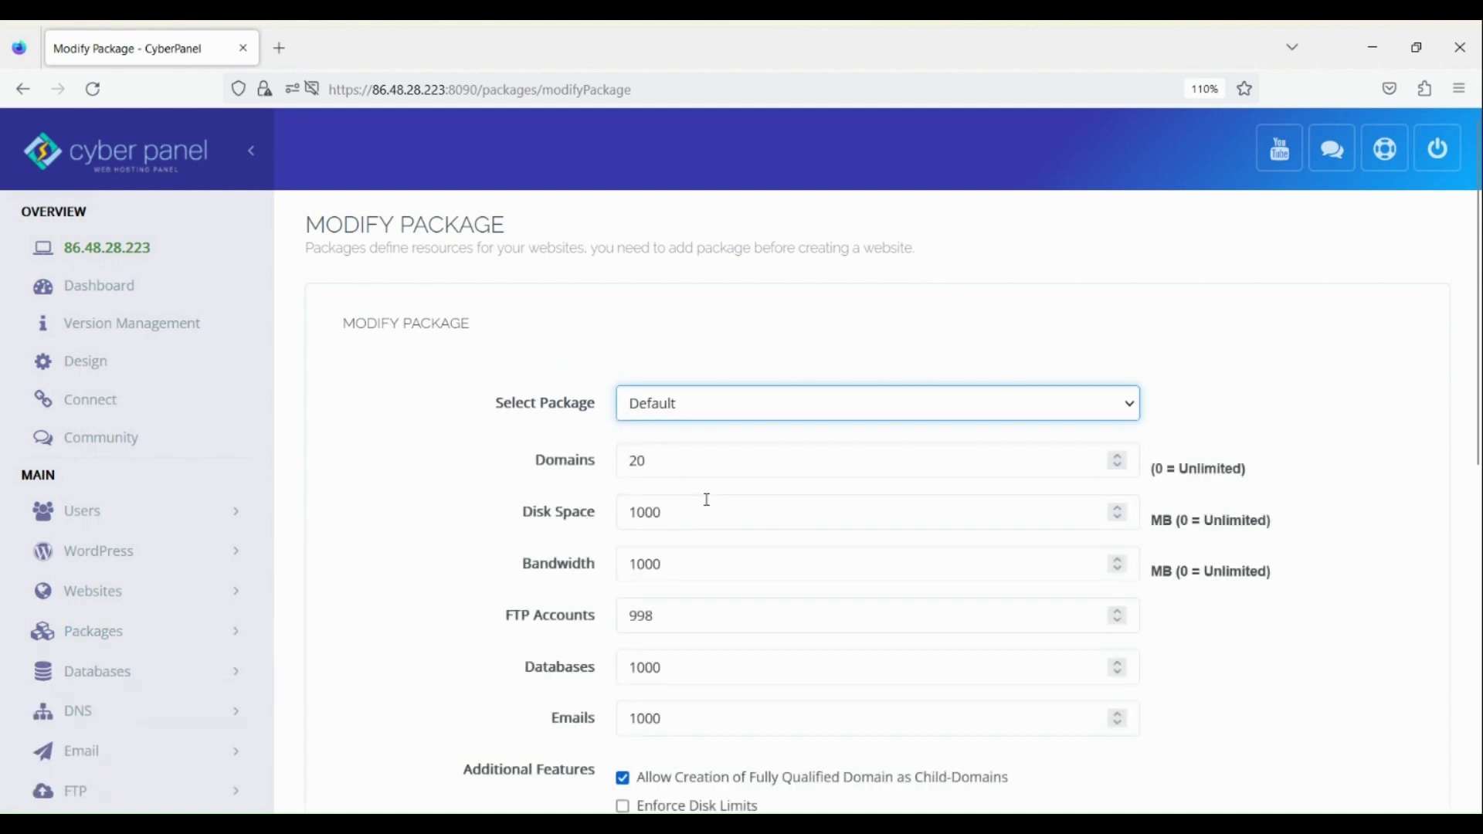
{"action": "scroll", "scroll_direction": "down", "scroll_amount": 3}
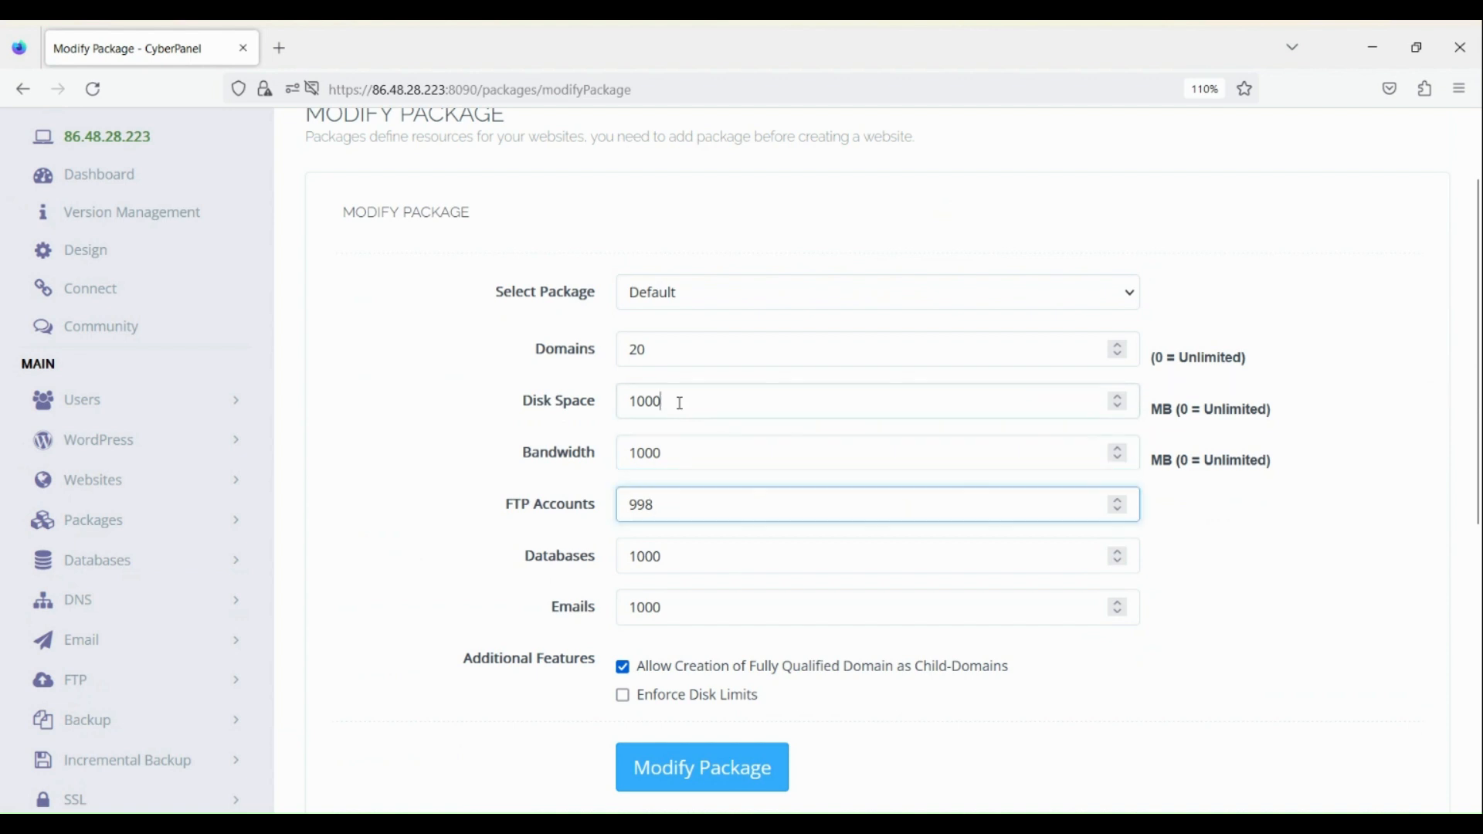
{"action": "left_click", "coordinate": [876, 400]}
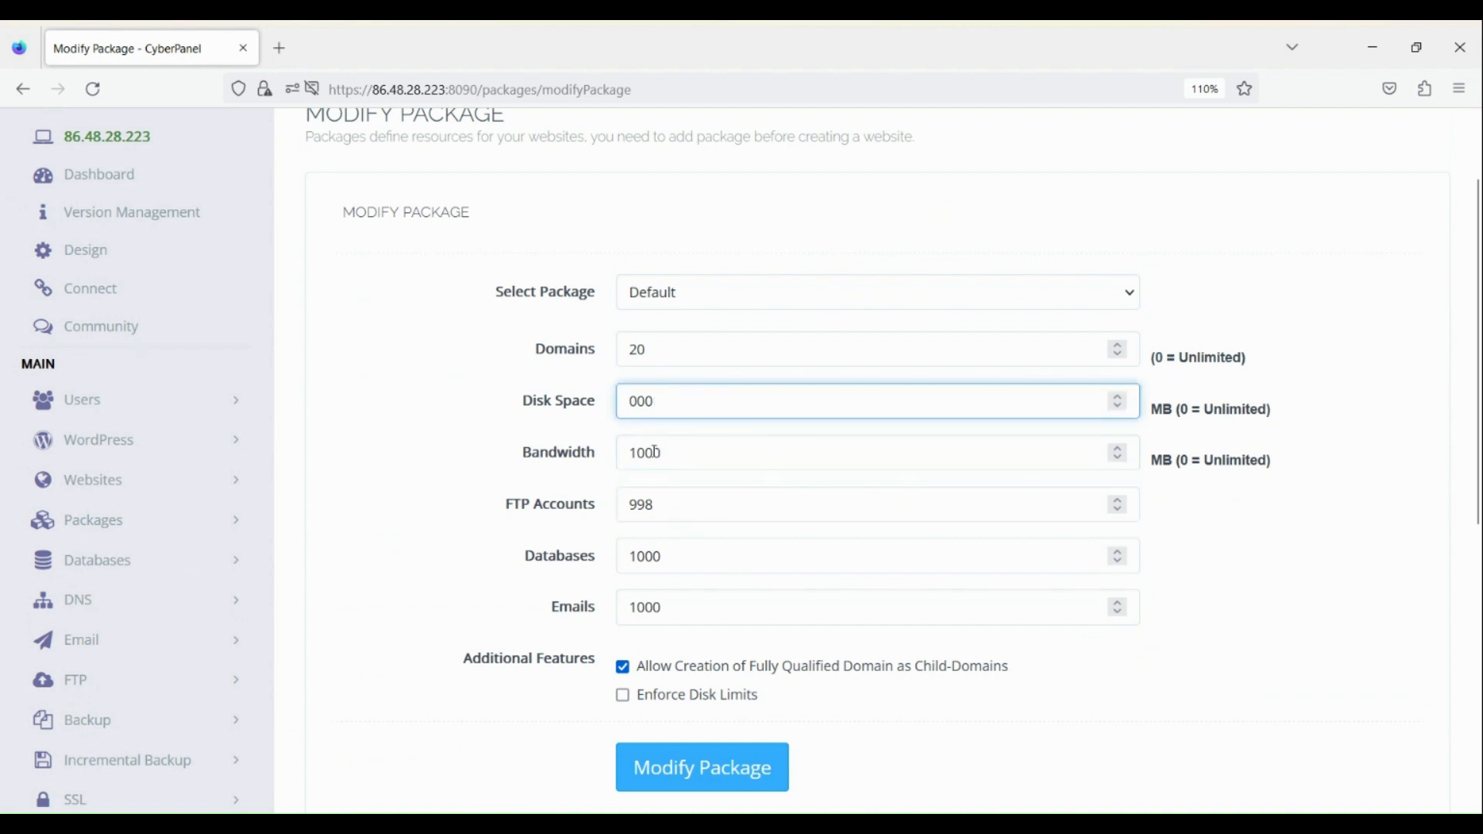
{"action": "type", "text": "5000"}
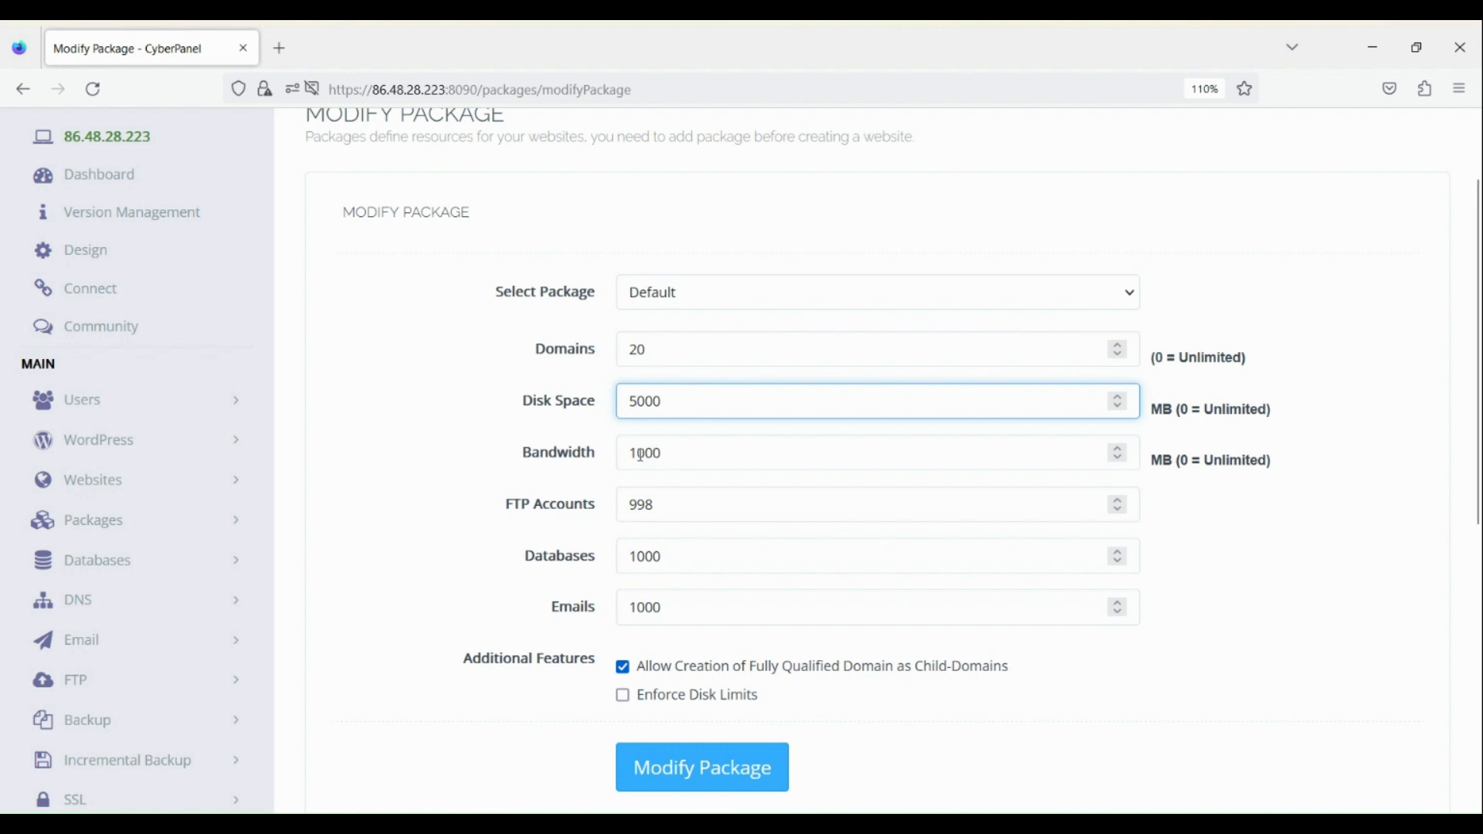
{"action": "left_click", "coordinate": [851, 452]}
{"action": "type", "text": "0"}
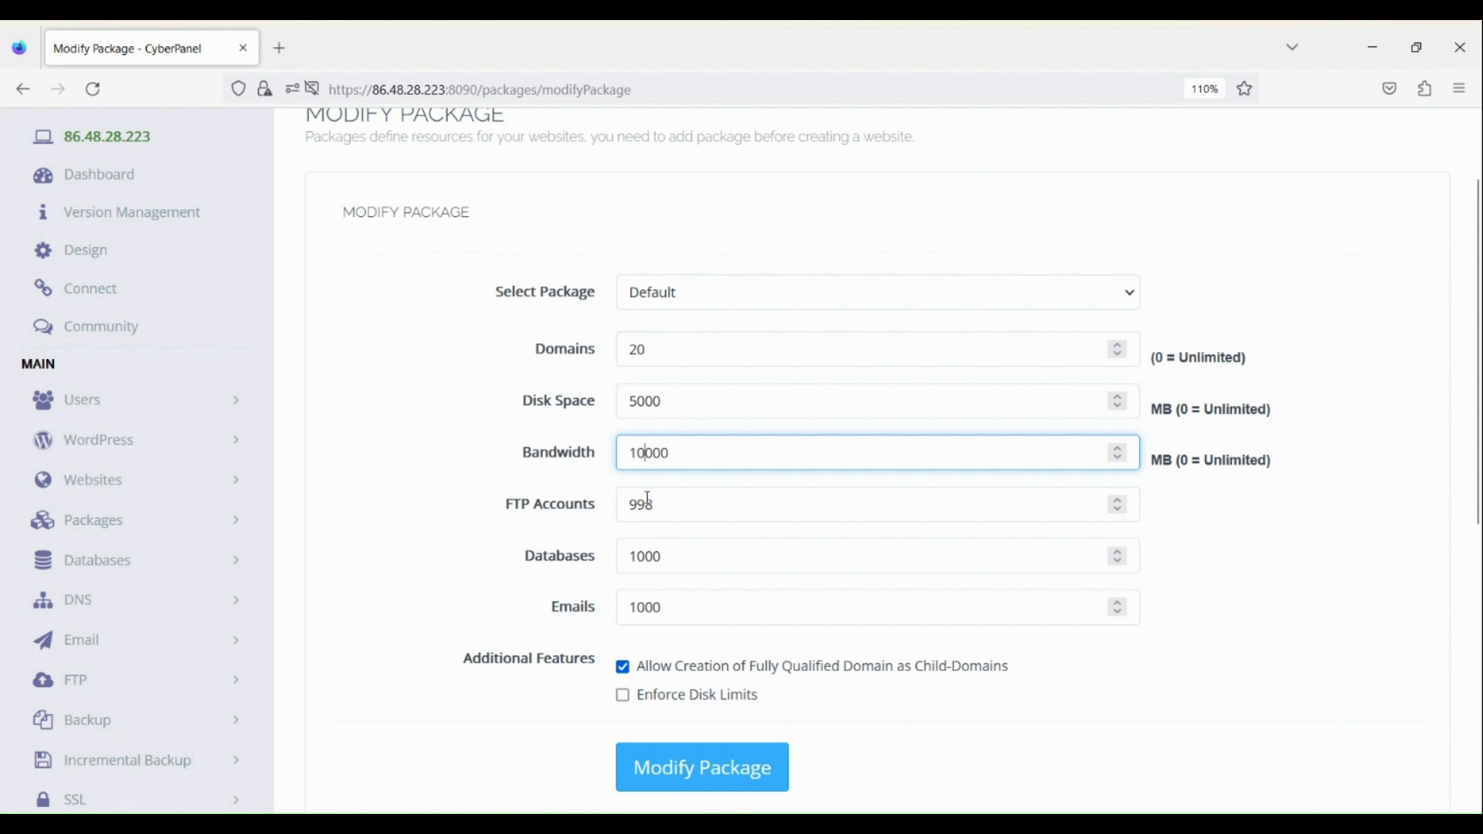
{"action": "scroll", "scroll_direction": "up", "scroll_amount": 3}
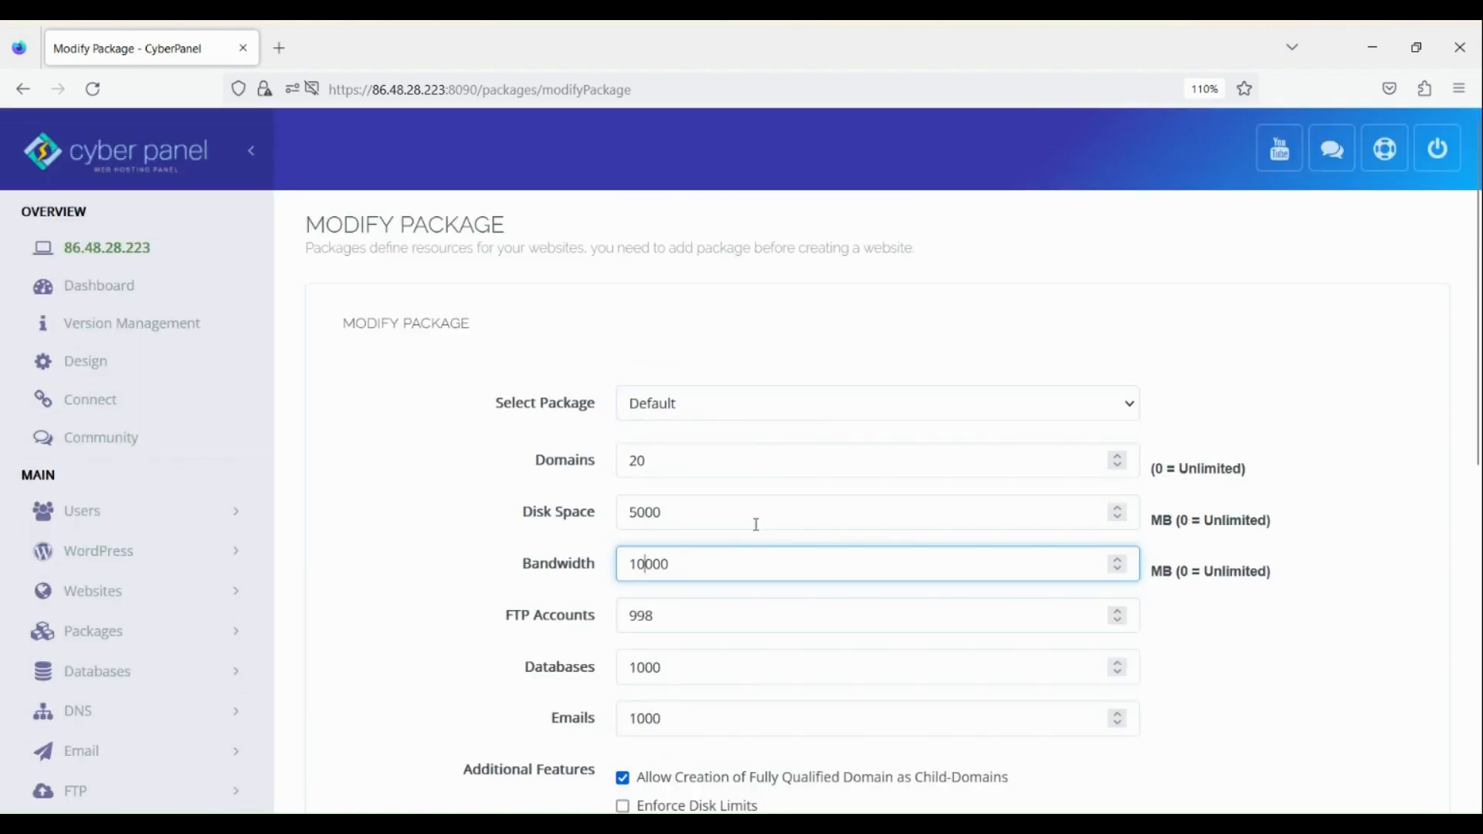
{"action": "scroll", "scroll_direction": "down", "scroll_amount": 3}
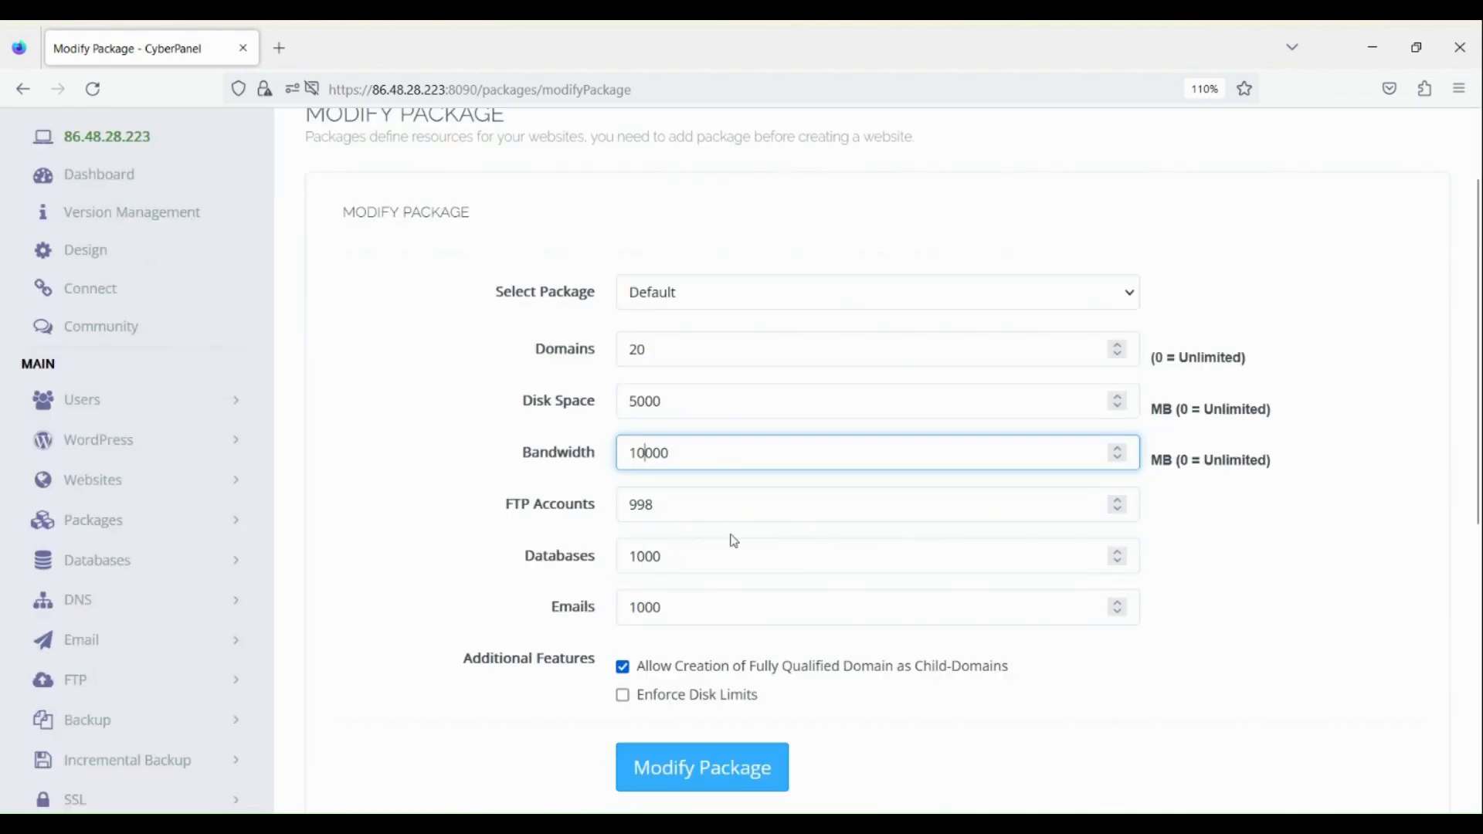
{"action": "left_click", "coordinate": [701, 768]}
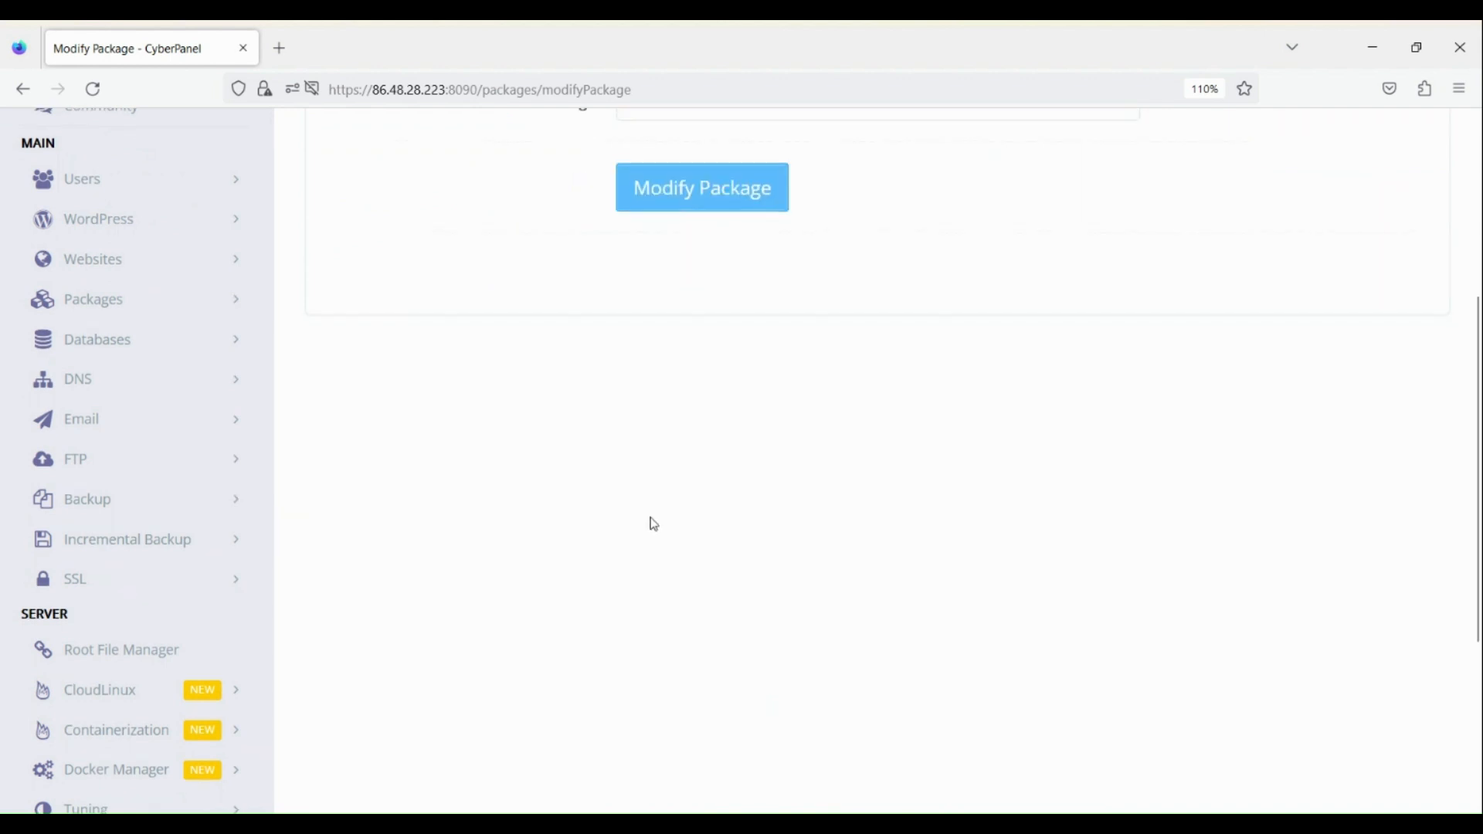
{"action": "left_click", "coordinate": [701, 187]}
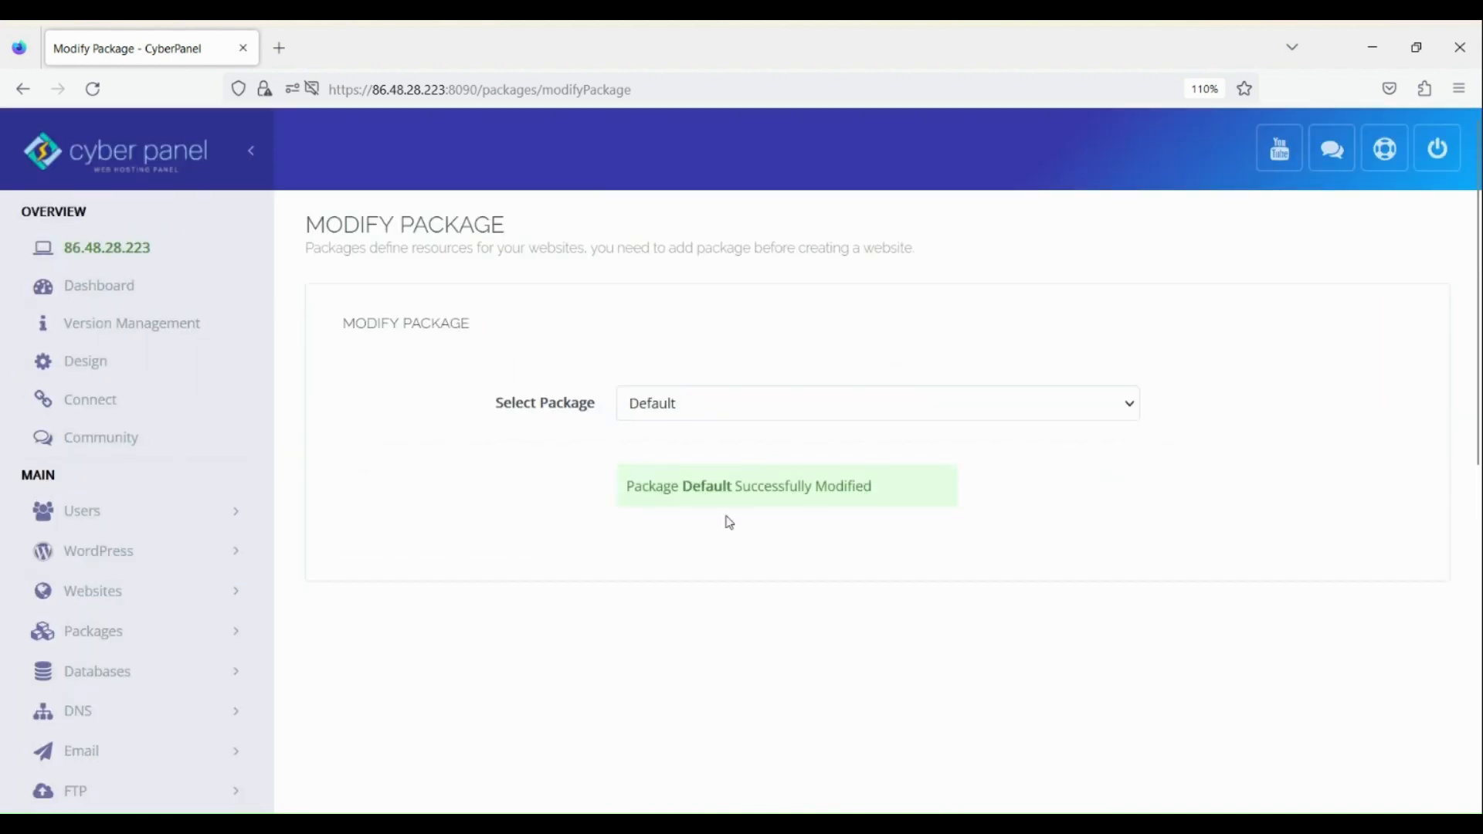
{"action": "mouse_move", "coordinate": [272, 545]}
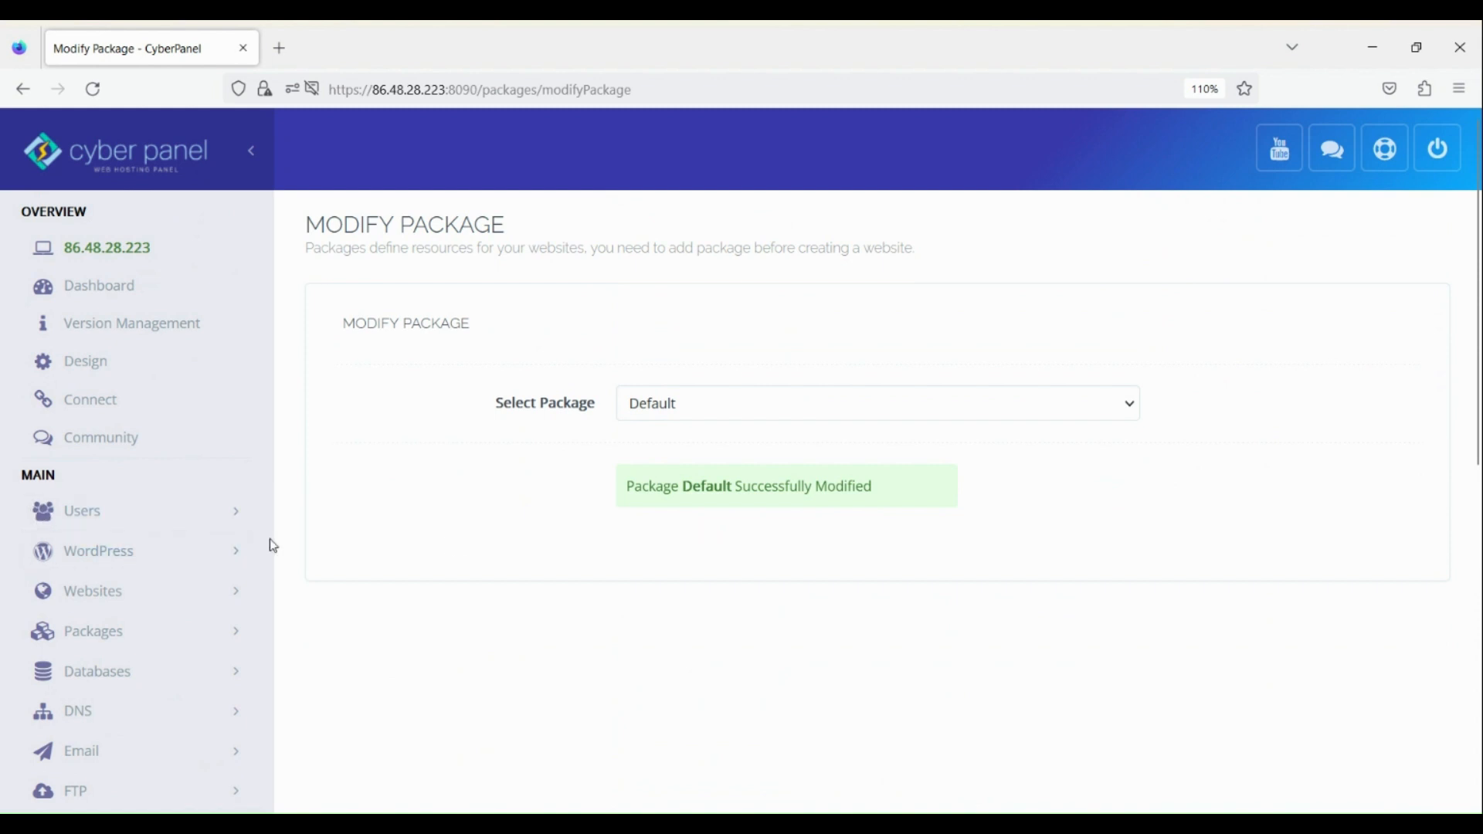
Step: Return via List Websites to shapethatbod.com's page, now showing 5000 MB disk and 10000 MB bandwidth
{"action": "left_click", "coordinate": [93, 590]}
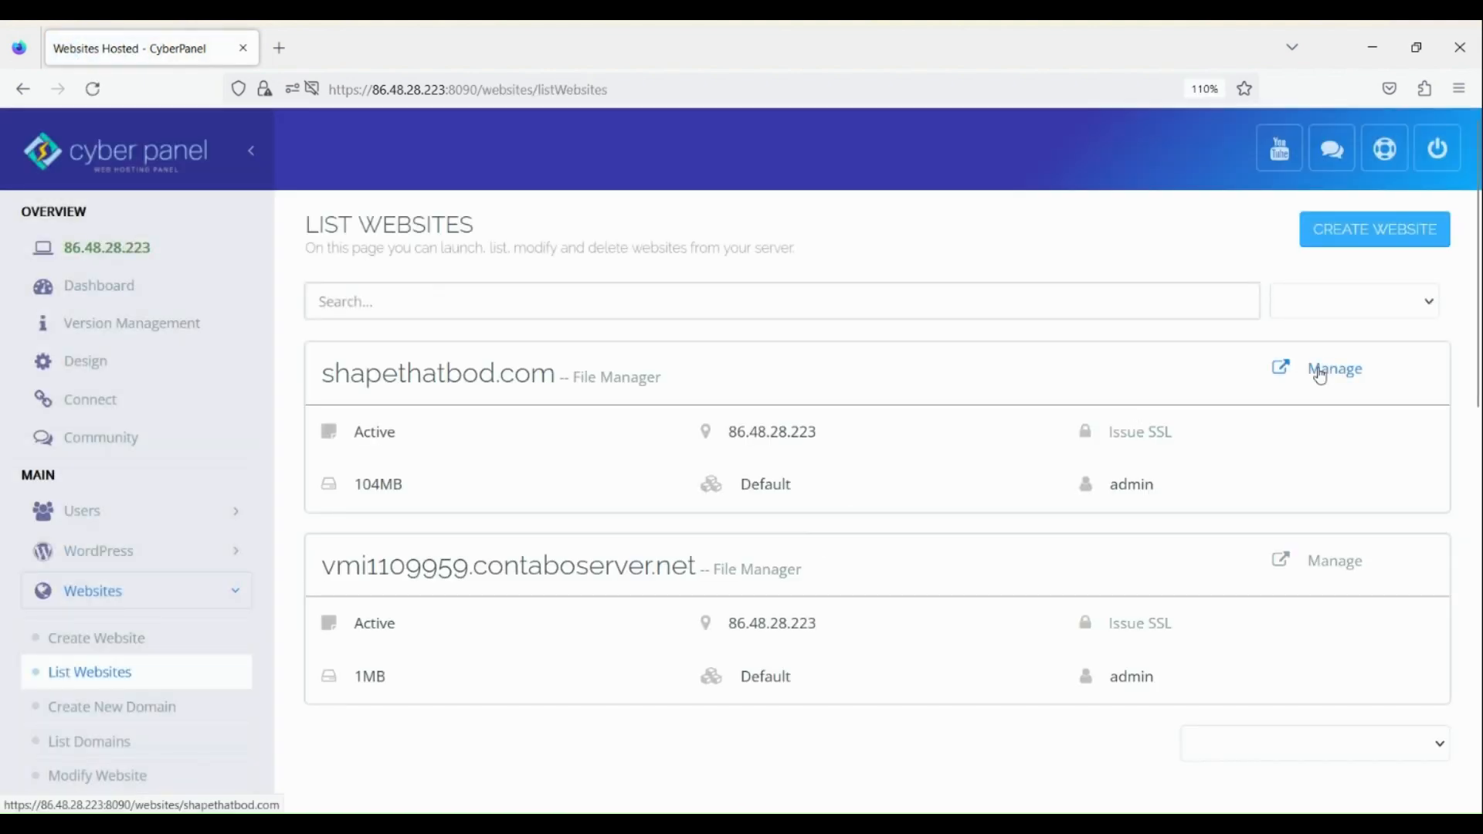
{"action": "left_click", "coordinate": [1333, 370]}
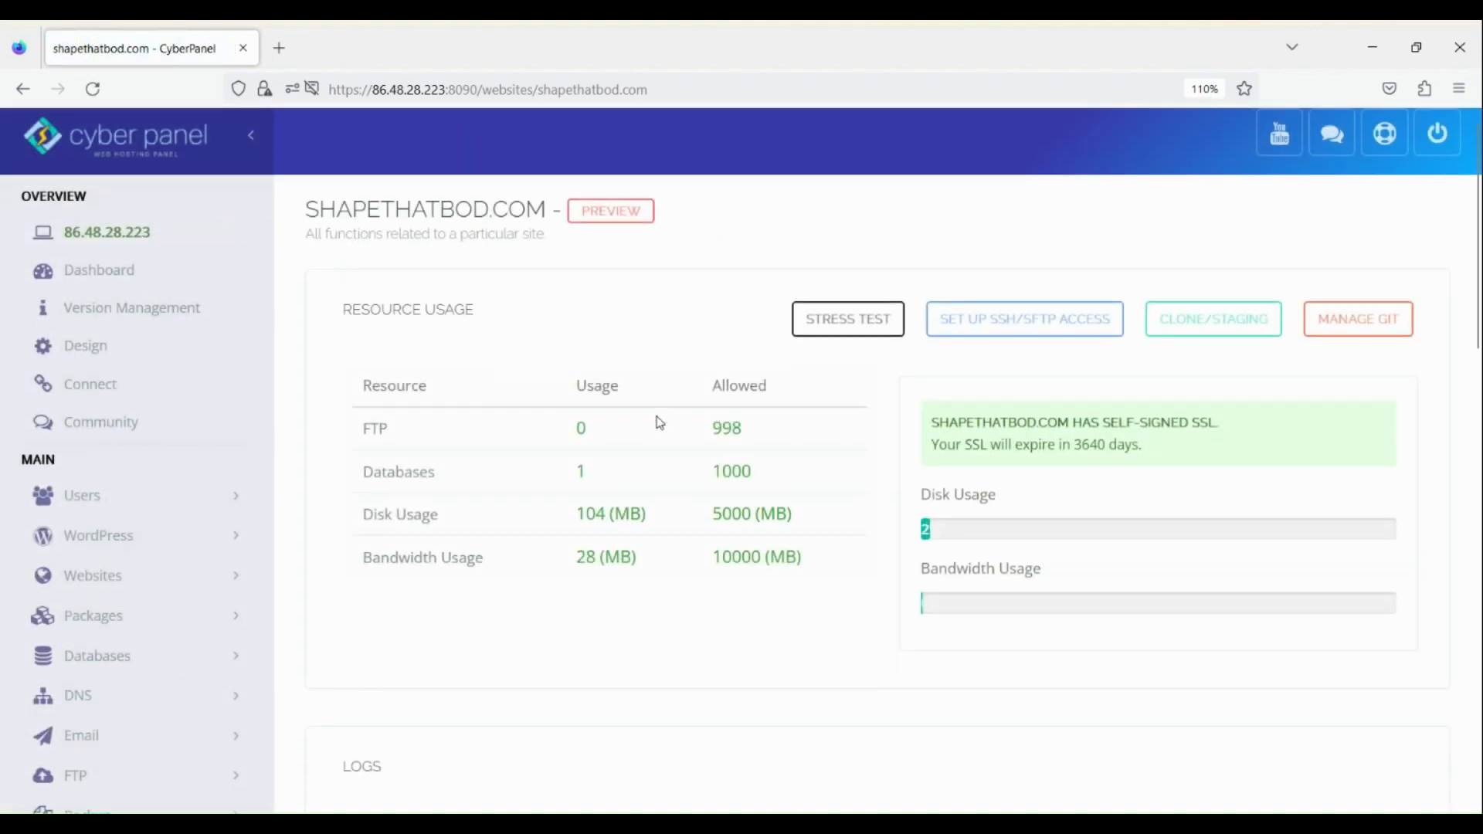
{"action": "scroll", "scroll_direction": "down", "scroll_amount": 3}
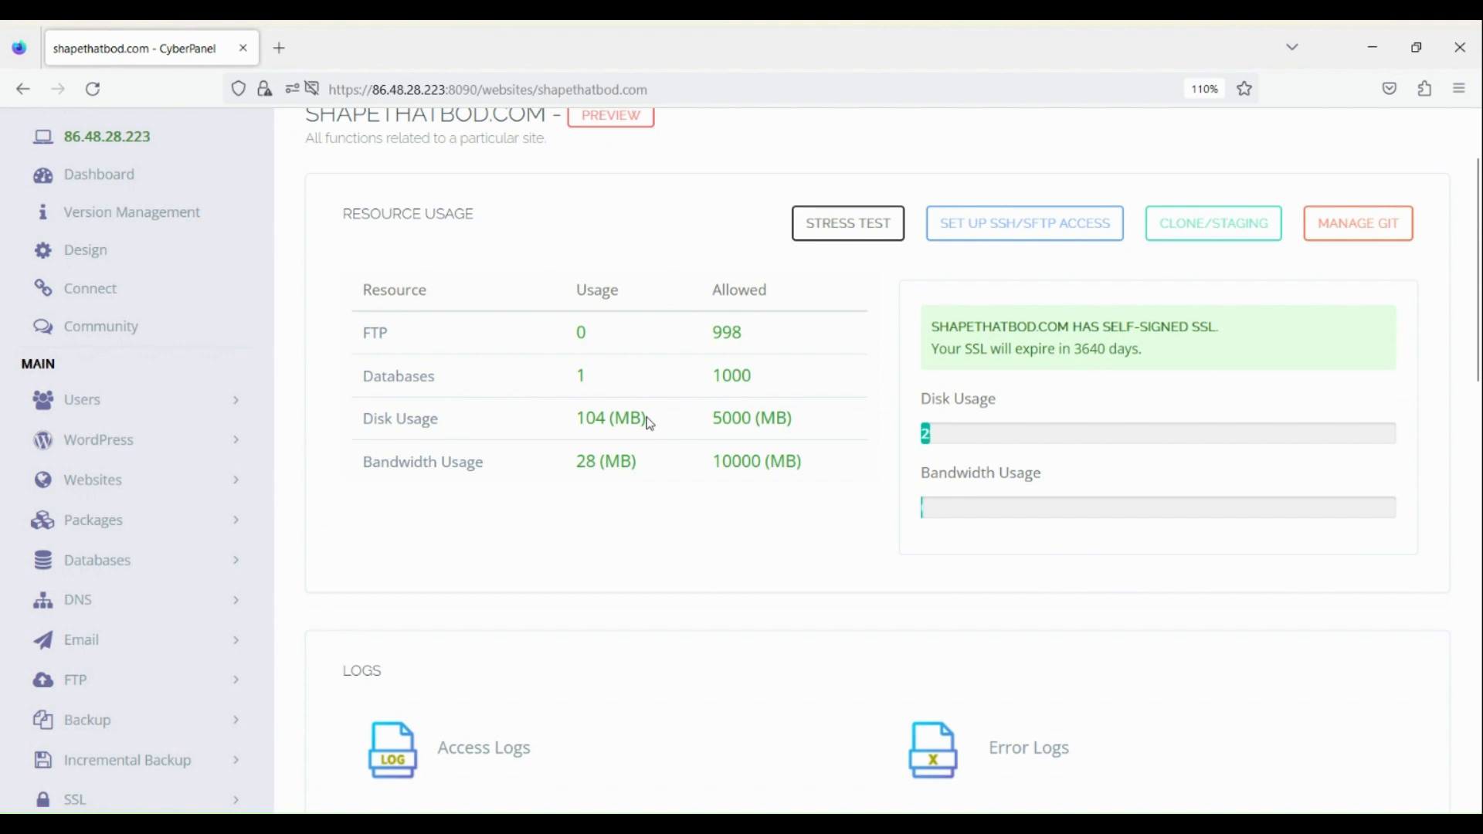
{"action": "scroll", "scroll_direction": "up", "scroll_amount": 3}
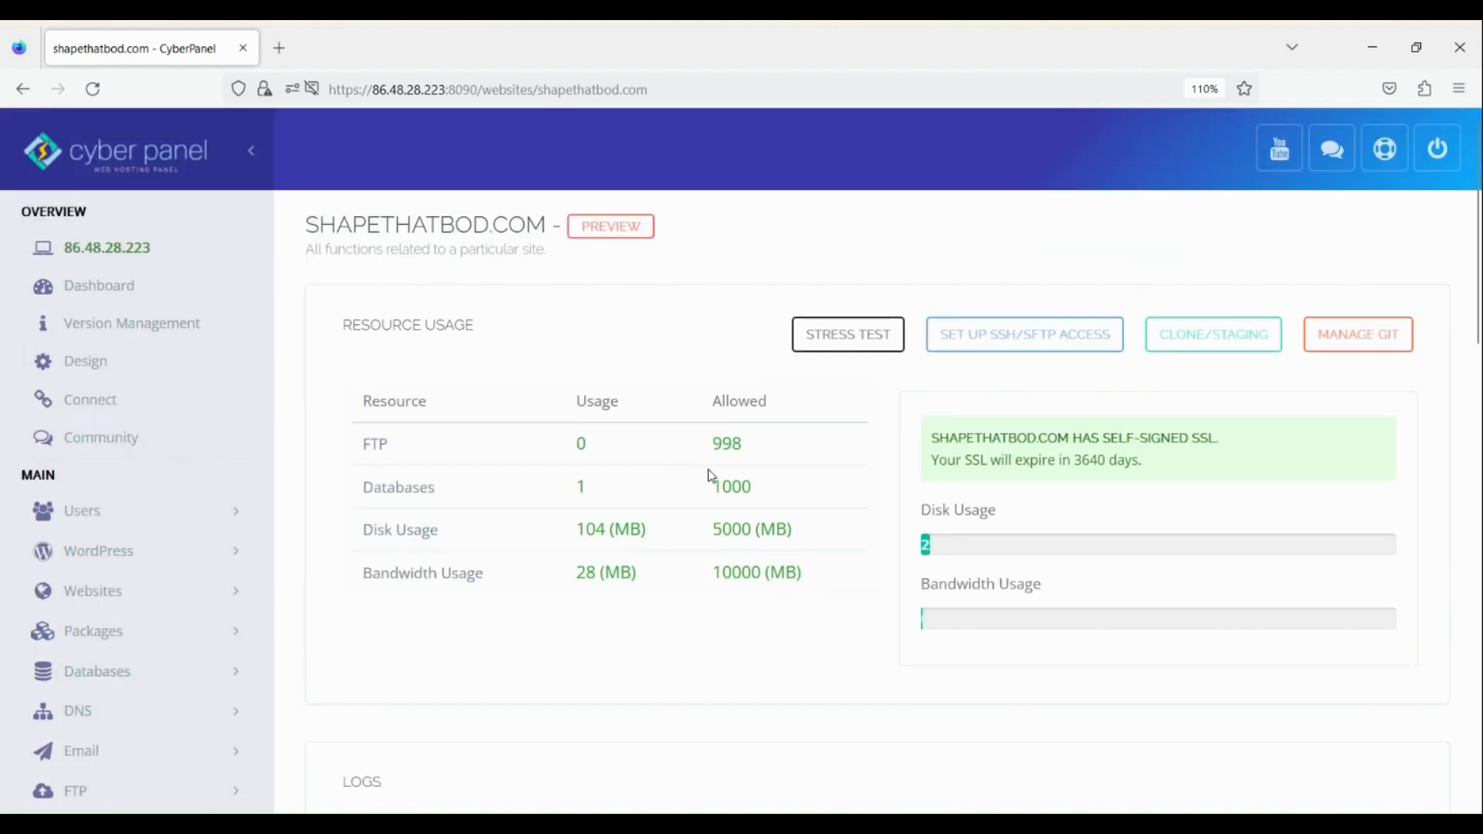
{"action": "mouse_move", "coordinate": [715, 529]}
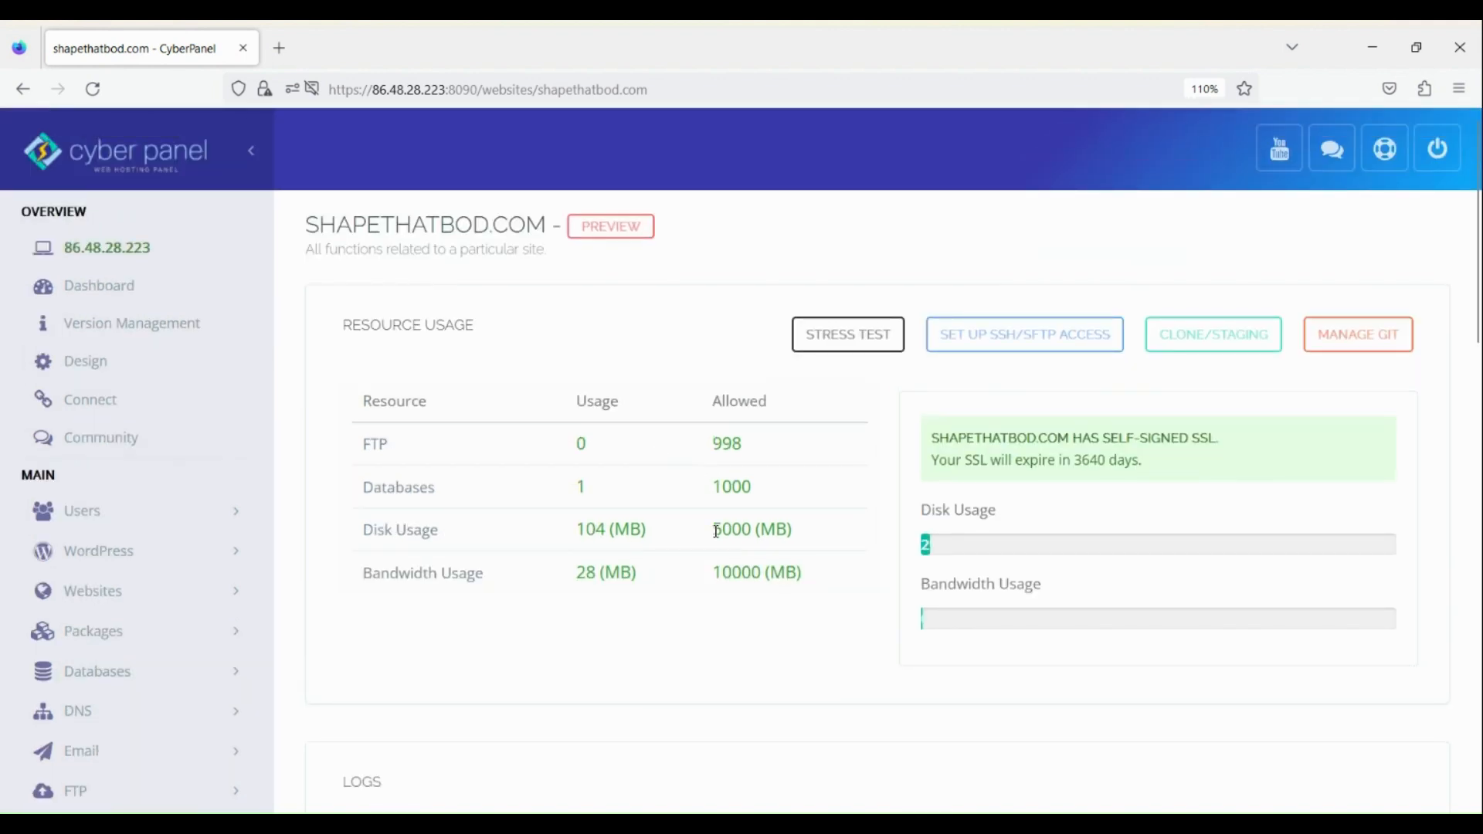
{"action": "double_click", "coordinate": [731, 528]}
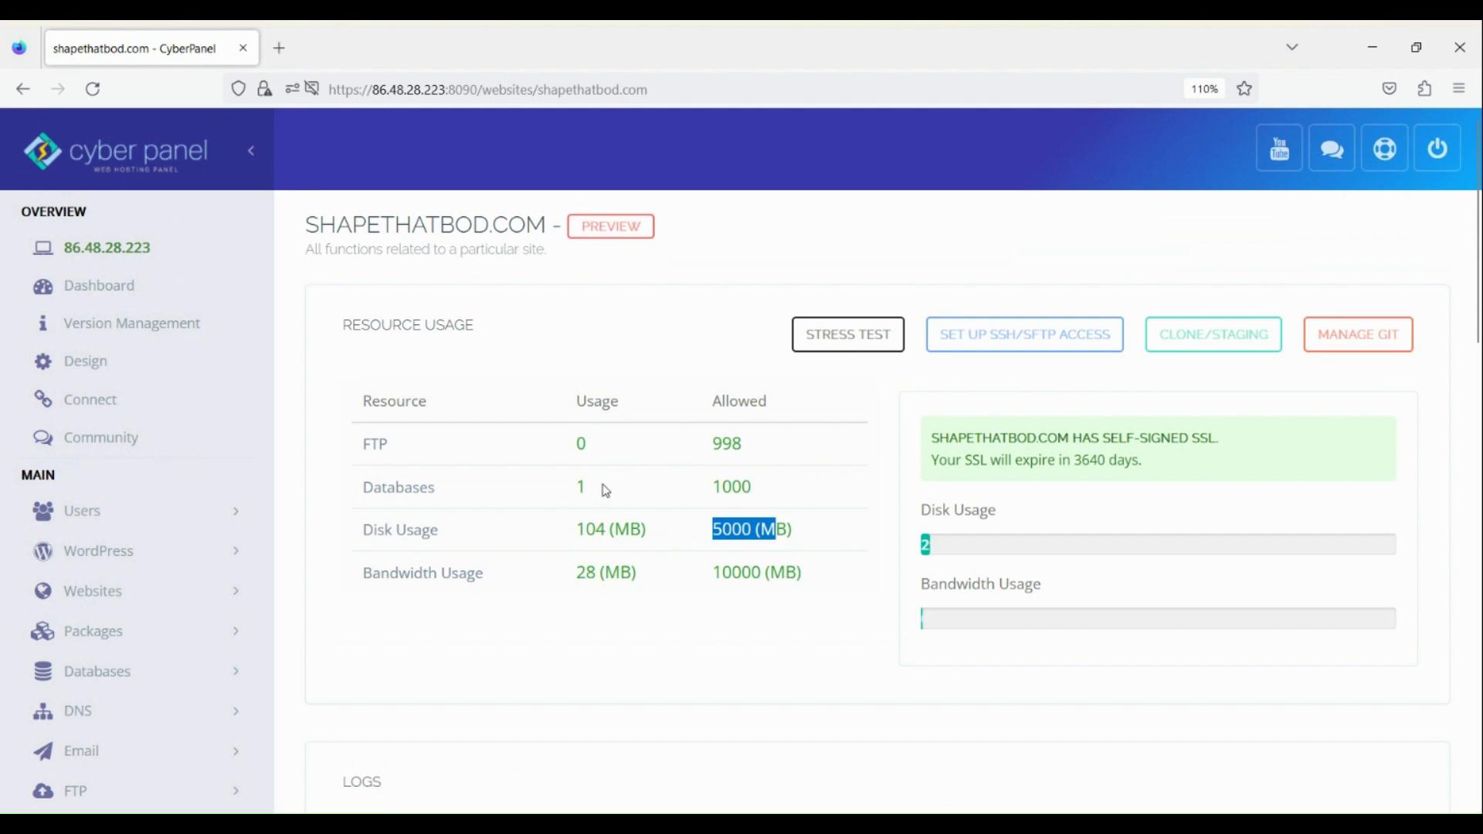
{"action": "scroll", "scroll_direction": "down", "scroll_amount": 3}
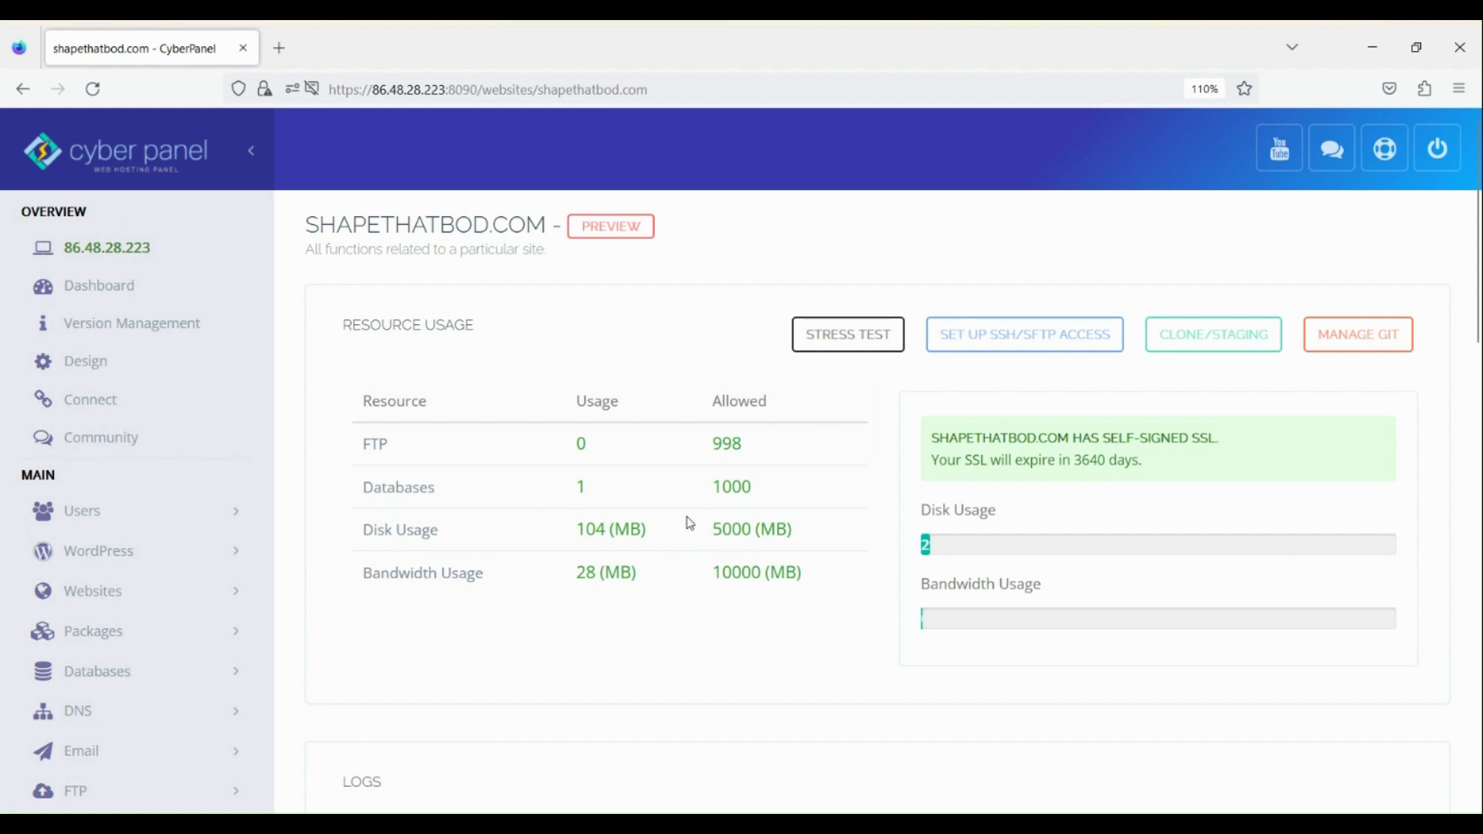
{"action": "mouse_move", "coordinate": [675, 535]}
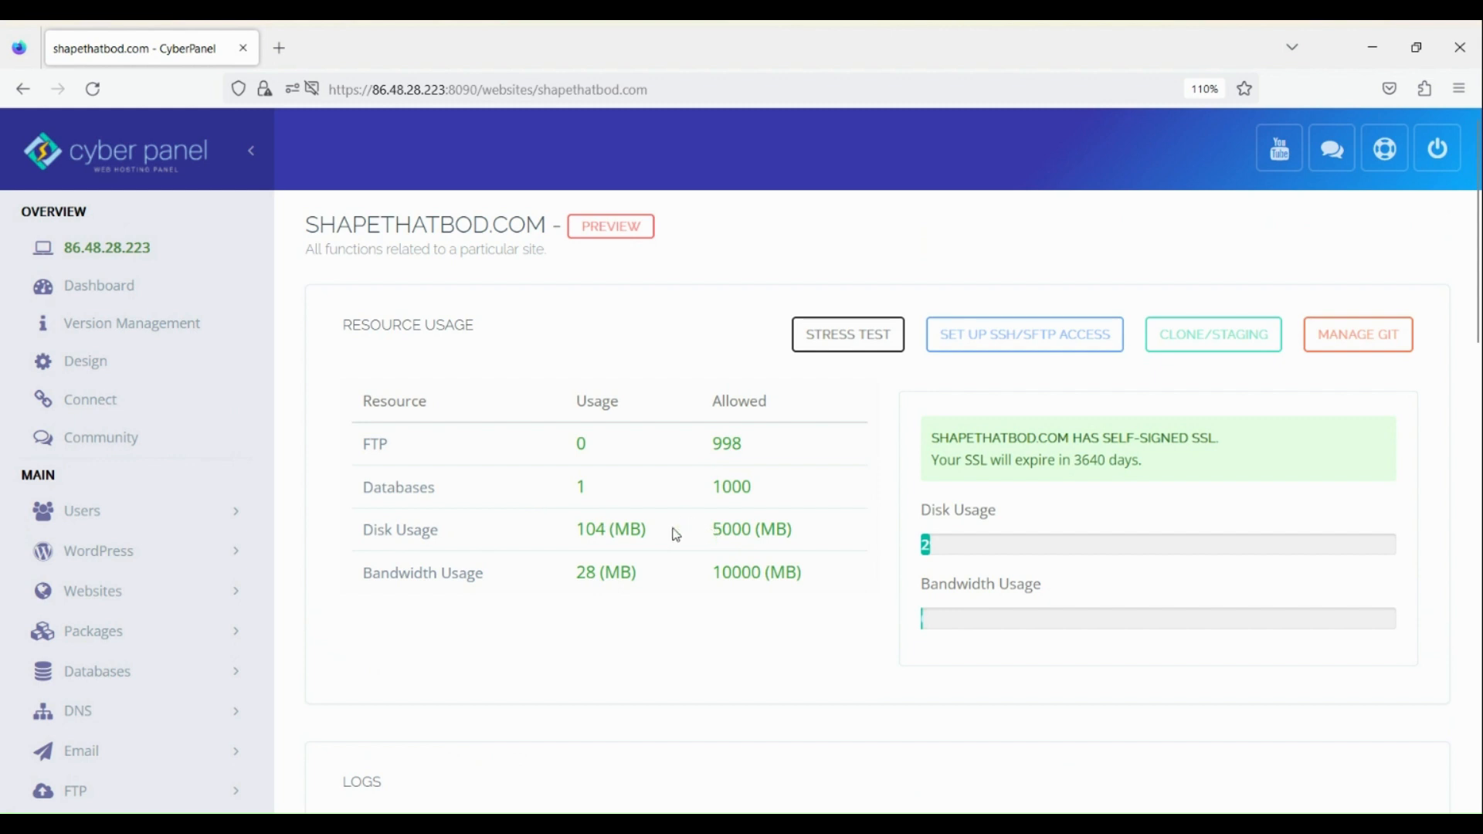
{"action": "mouse_move", "coordinate": [650, 536]}
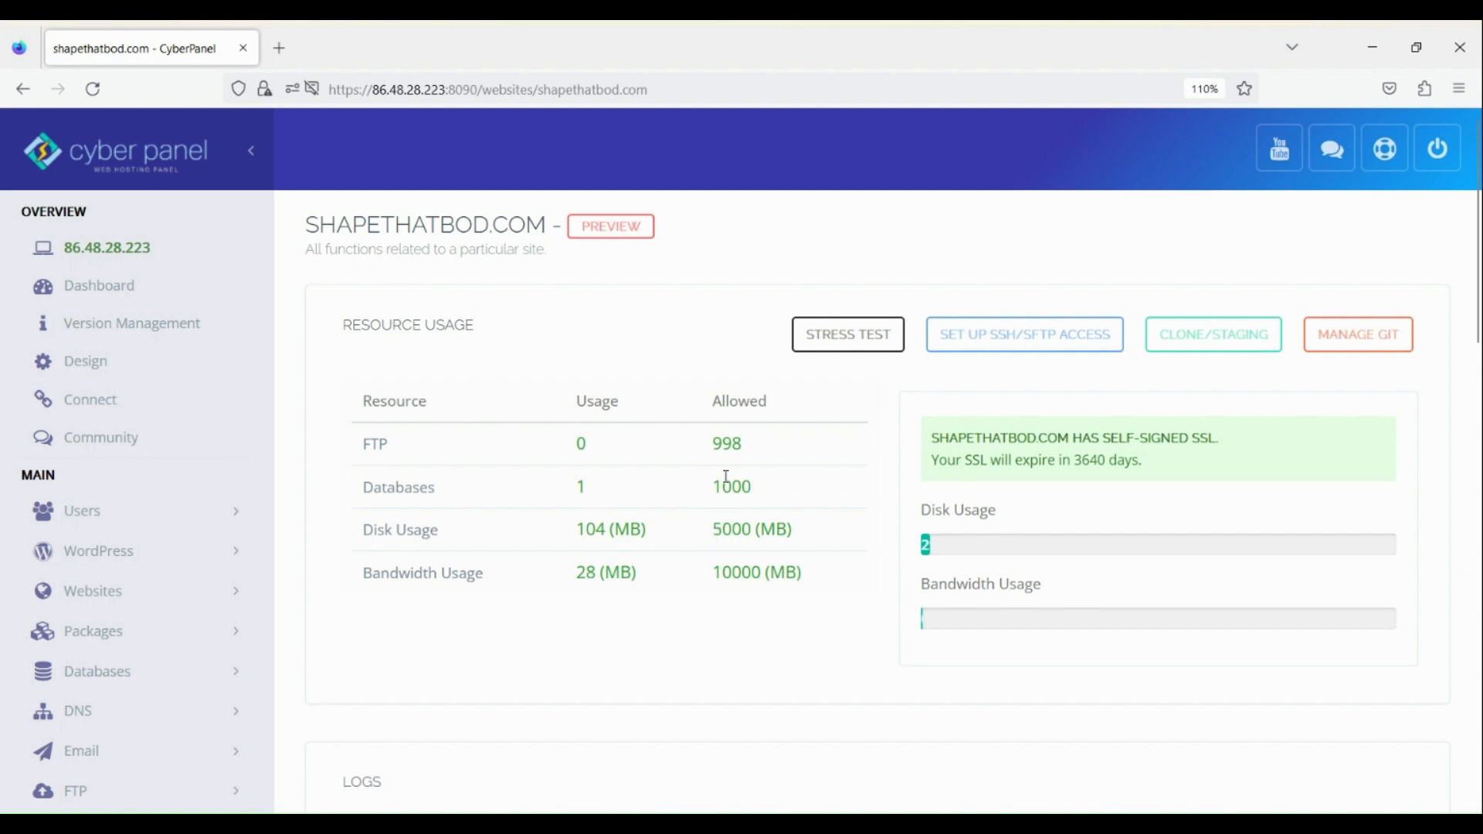
{"action": "mouse_move", "coordinate": [766, 459]}
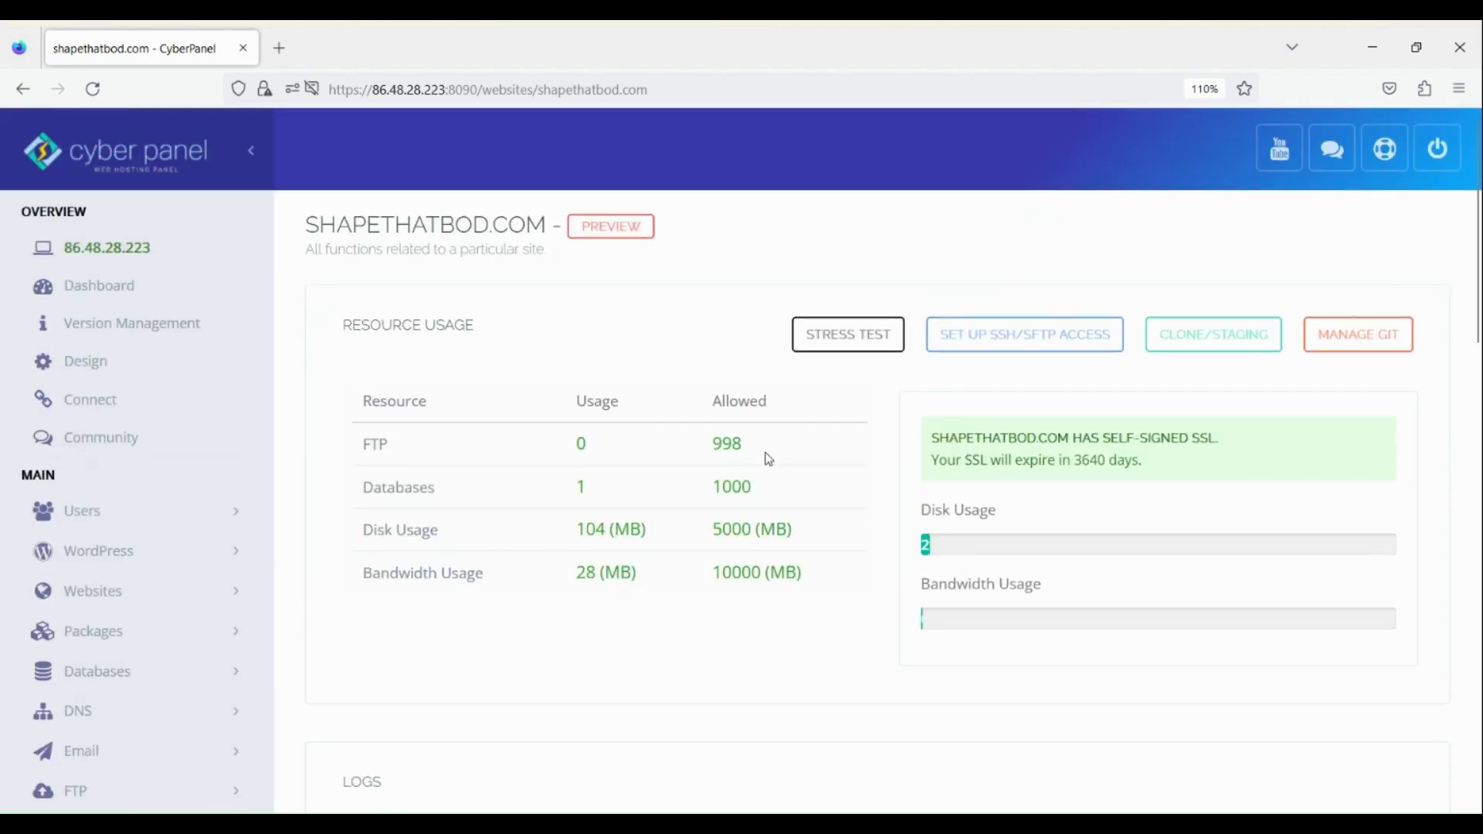